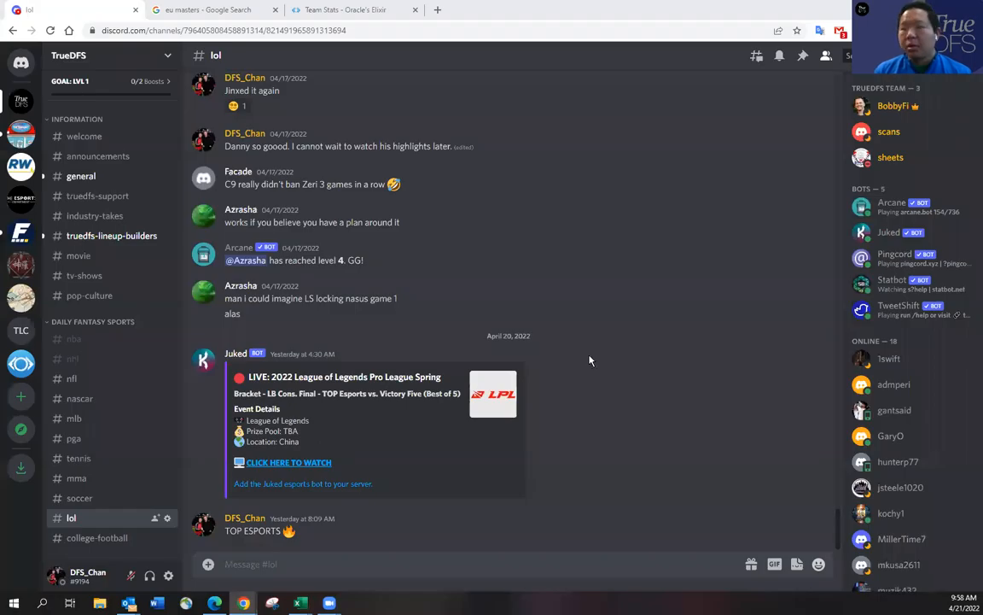
mouse_move(583, 364)
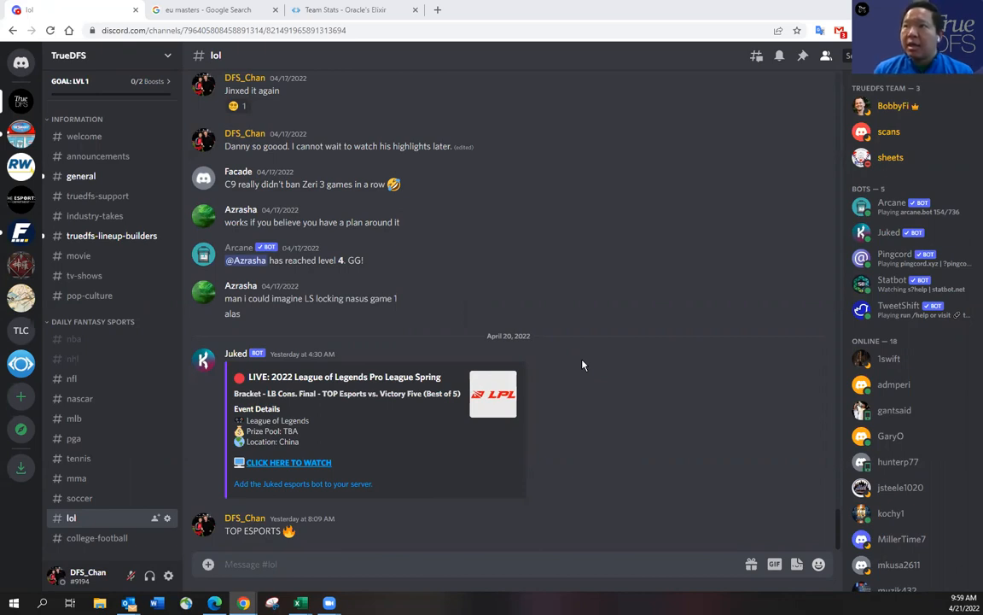
Step: Open the 'European Masters/2022 Season/Spring - Leaguepedia' result from the eu masters search
left_click(208, 9)
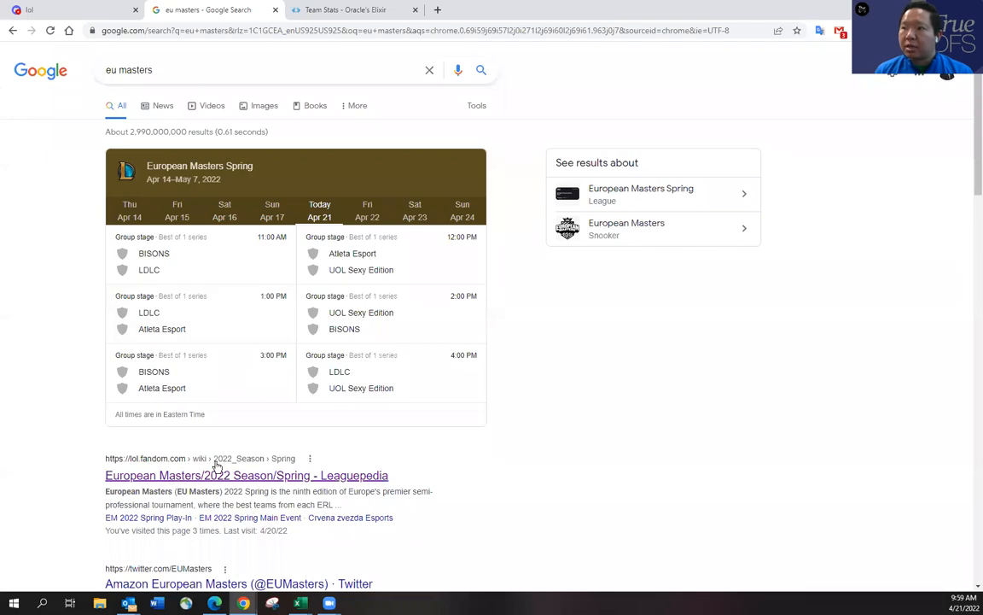
left_click(247, 475)
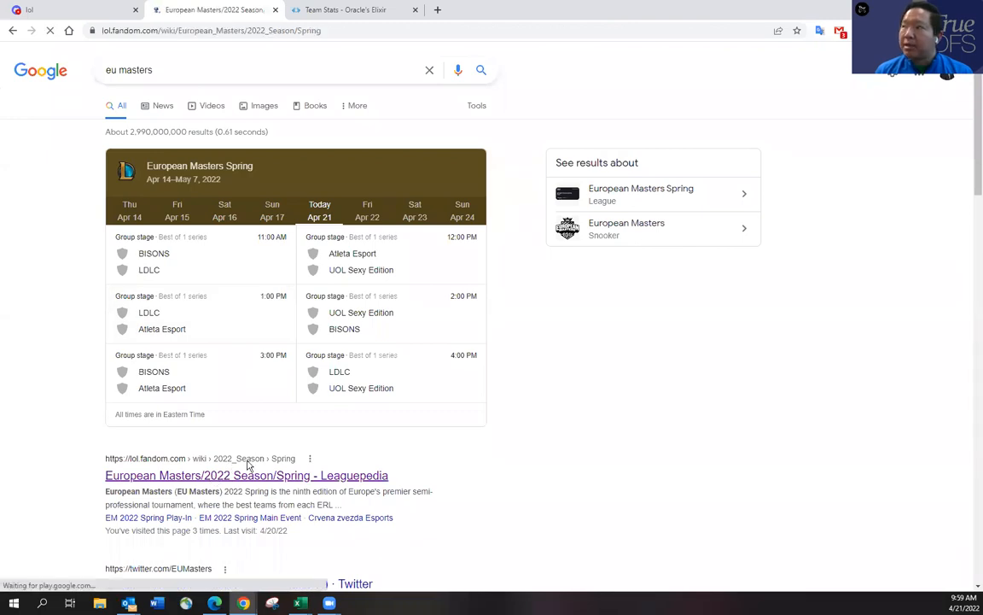
Step: Open Leaguepedia's Spring Main Event page and scroll down toward the Group Stage standings
left_click(246, 474)
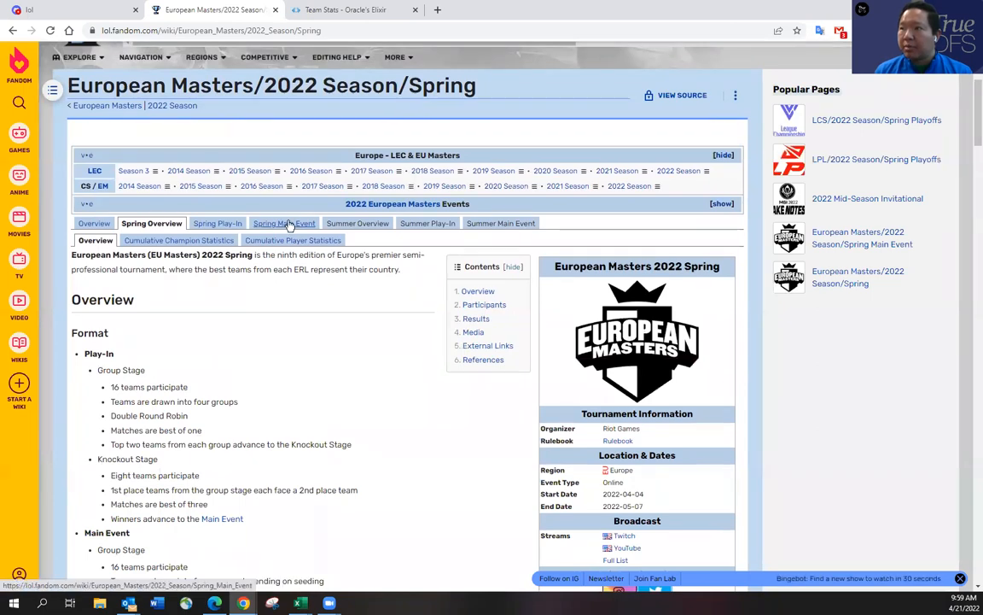
left_click(284, 223)
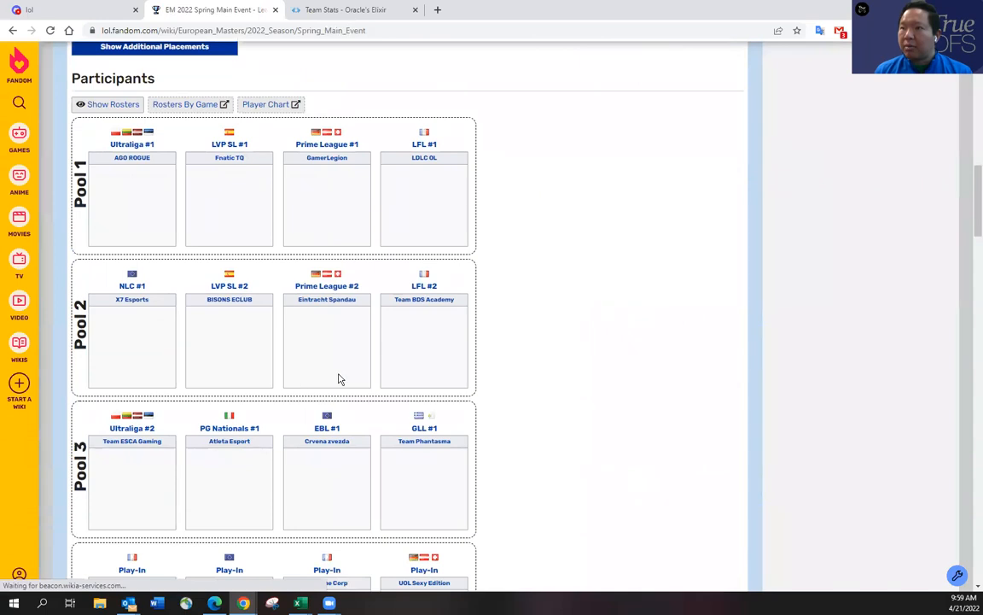
scroll("down", 3)
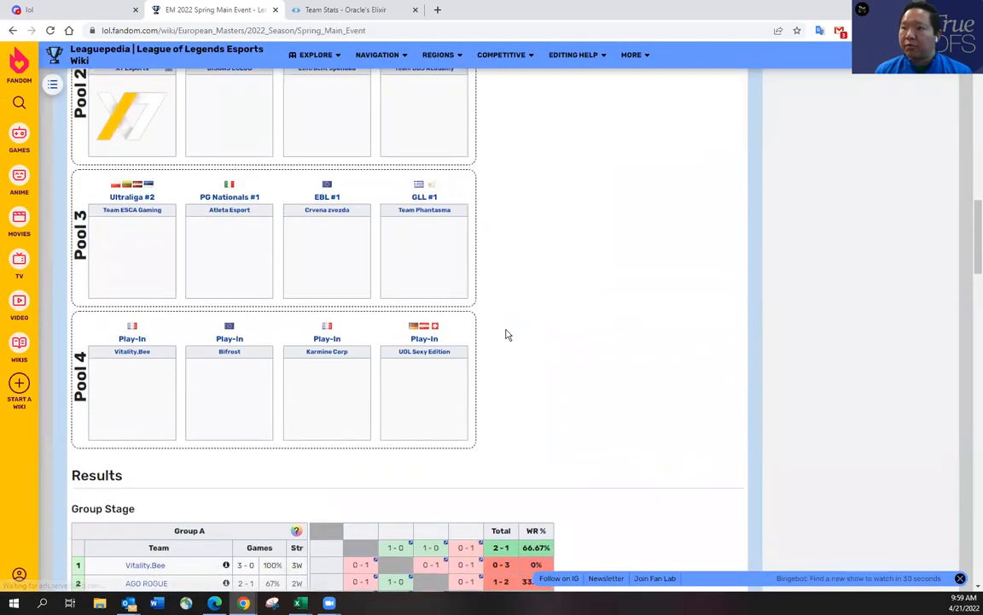
scroll("down", 3)
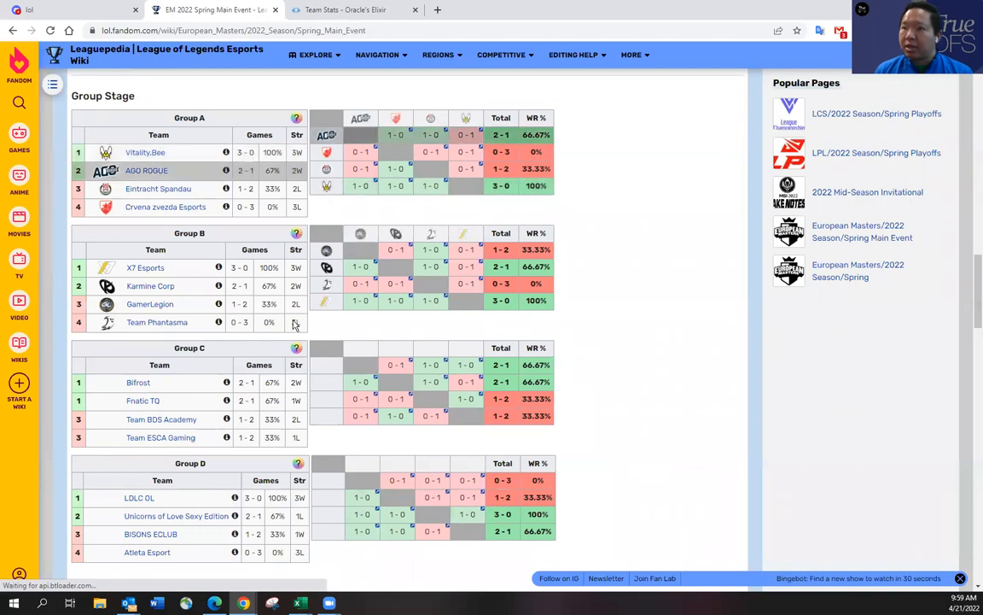
scroll("down", 3)
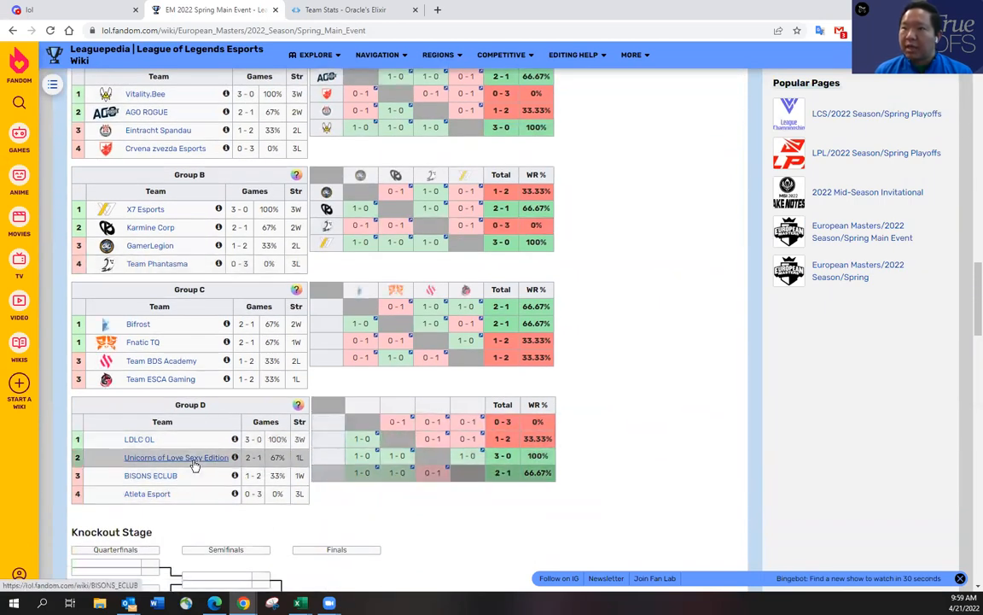
scroll("up", 3)
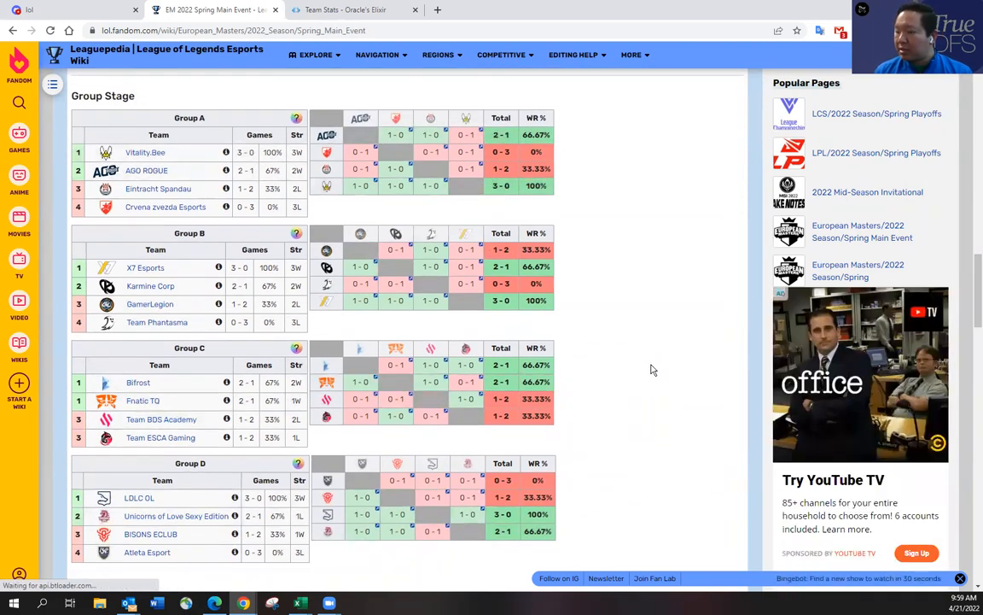
scroll("down", 3)
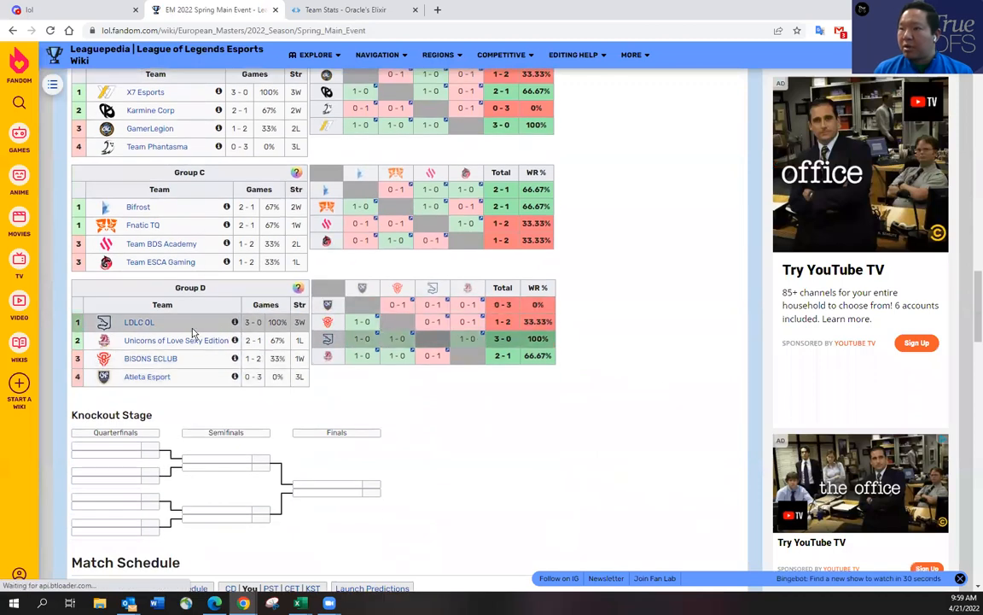
mouse_move(176, 340)
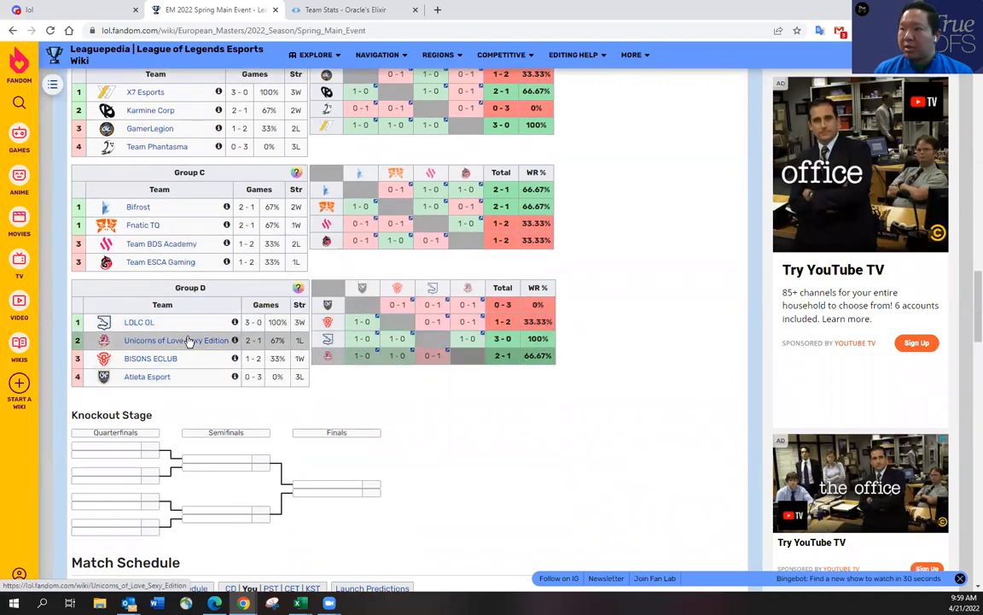
mouse_move(176, 340)
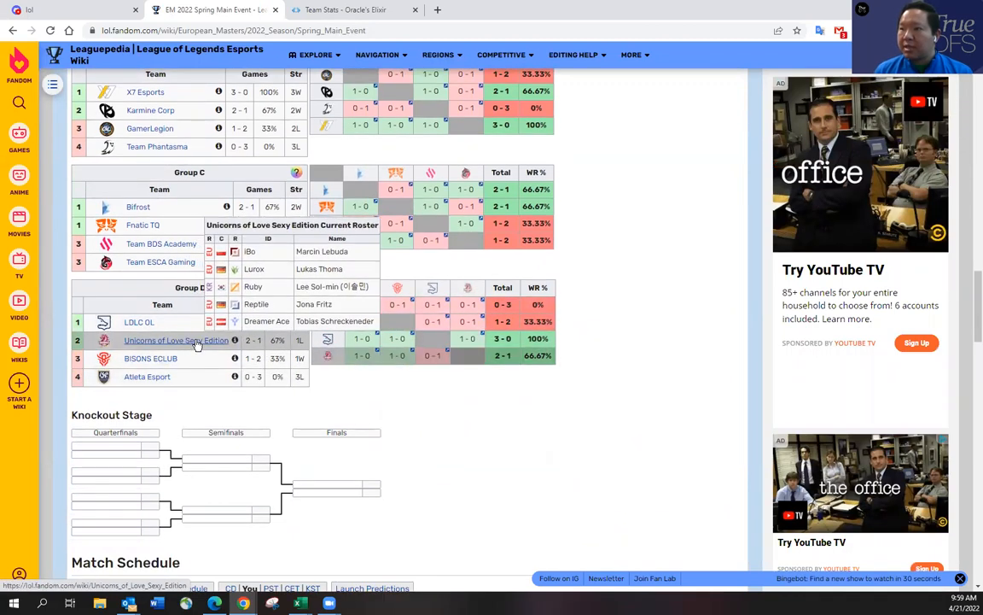
mouse_move(166, 376)
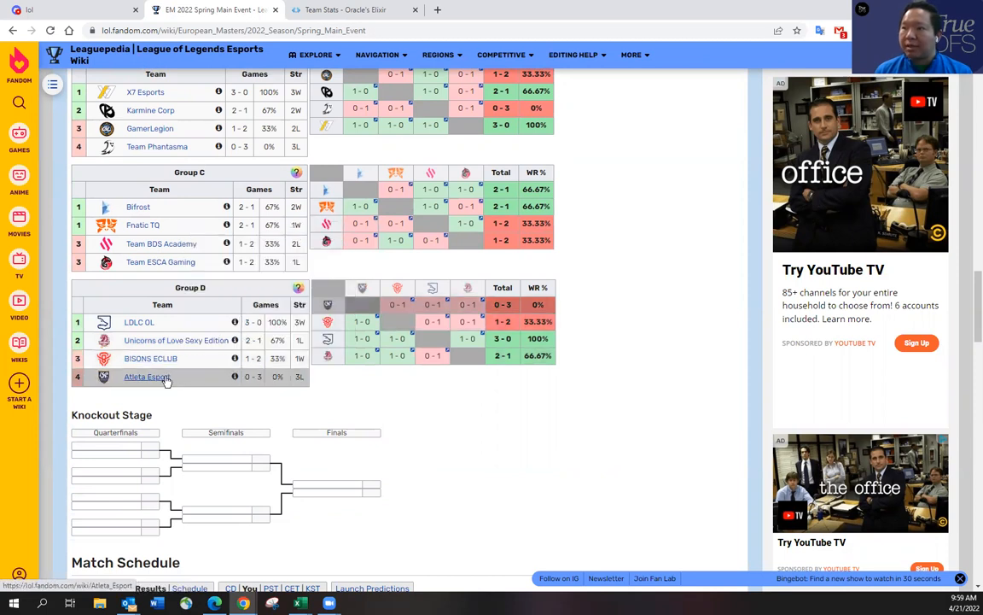
mouse_move(182, 358)
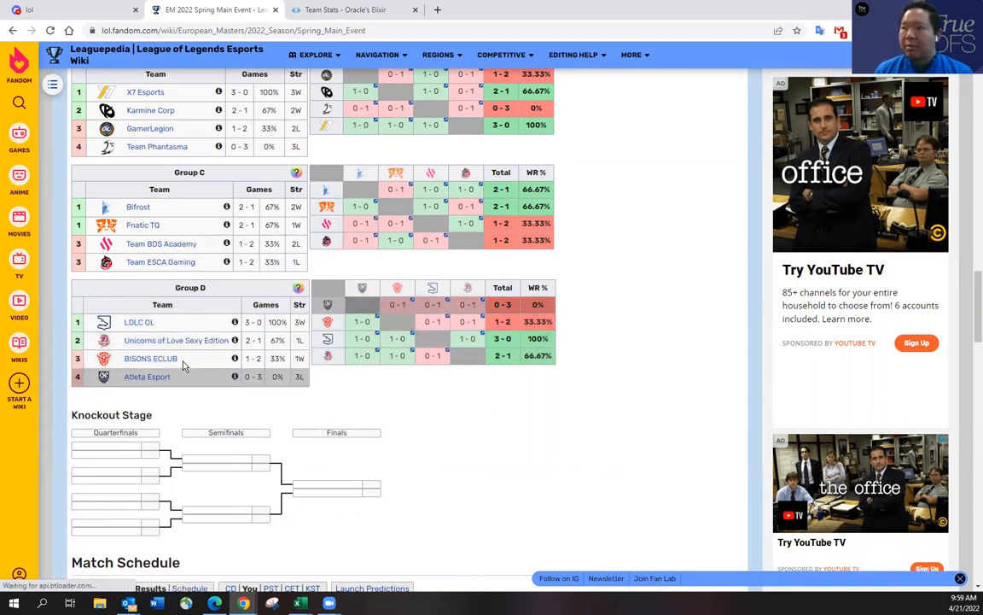
Step: Scroll through the Main Event page to Group D standings, head-to-head results and Day 5 schedule
scroll("down", 3)
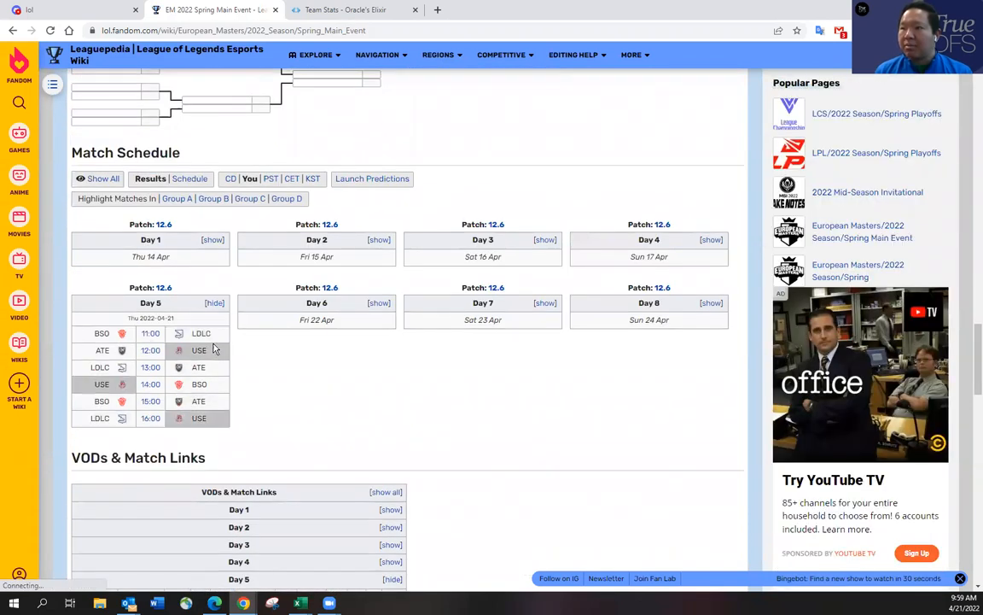
mouse_move(216, 425)
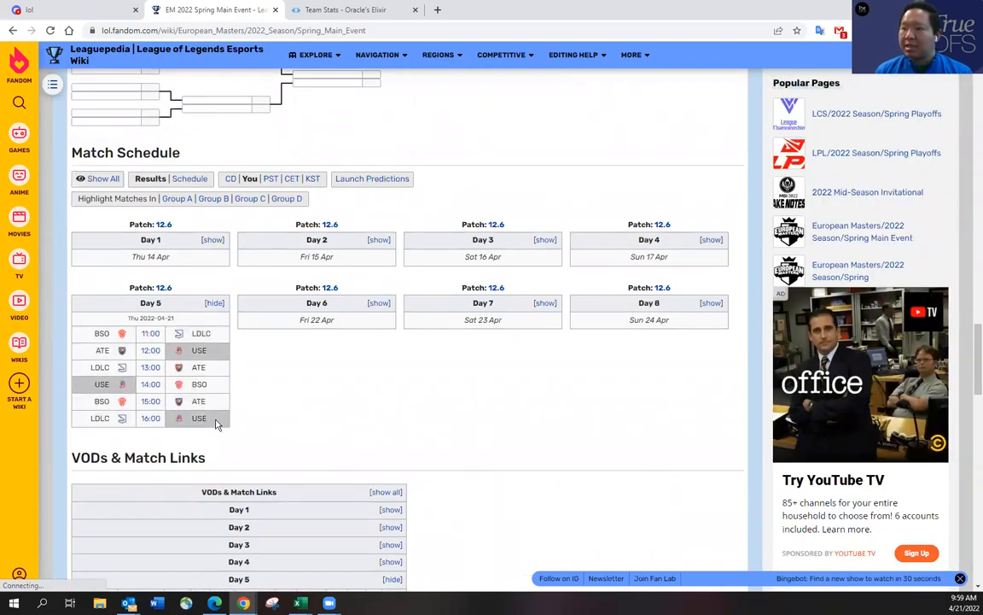
scroll("up", 3)
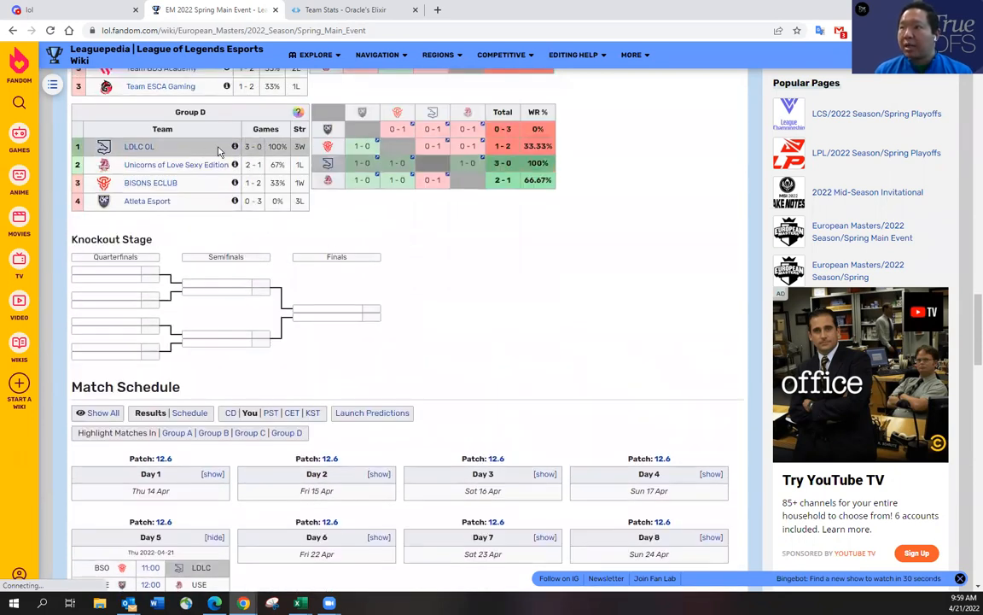
mouse_move(332, 211)
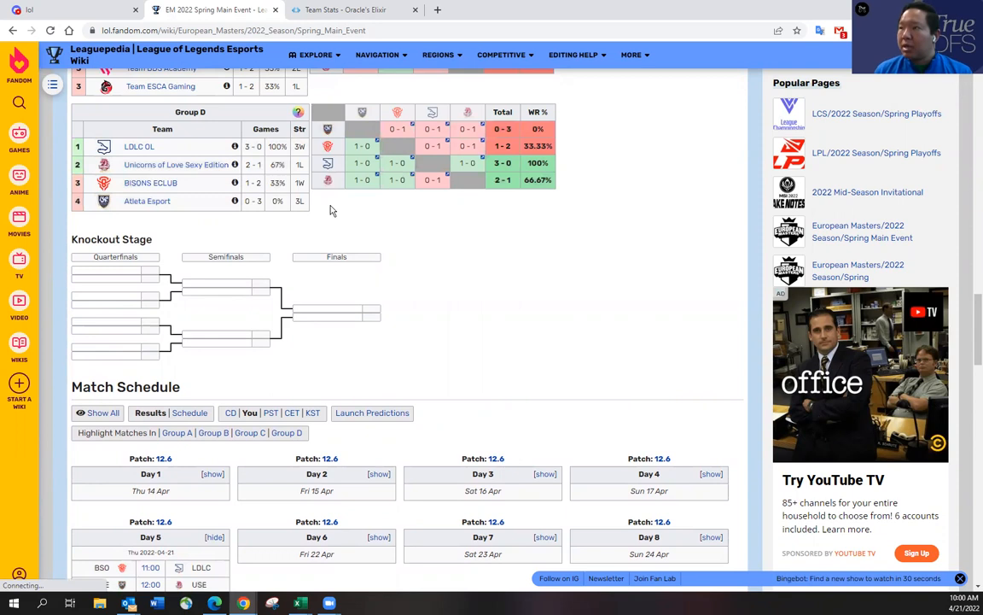
mouse_move(345, 228)
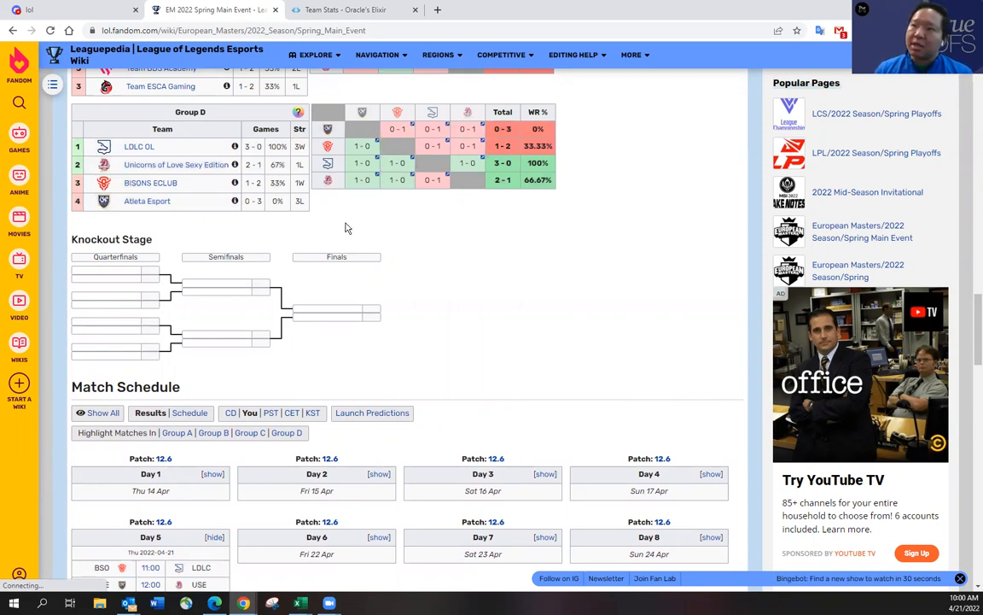
scroll("down", 3)
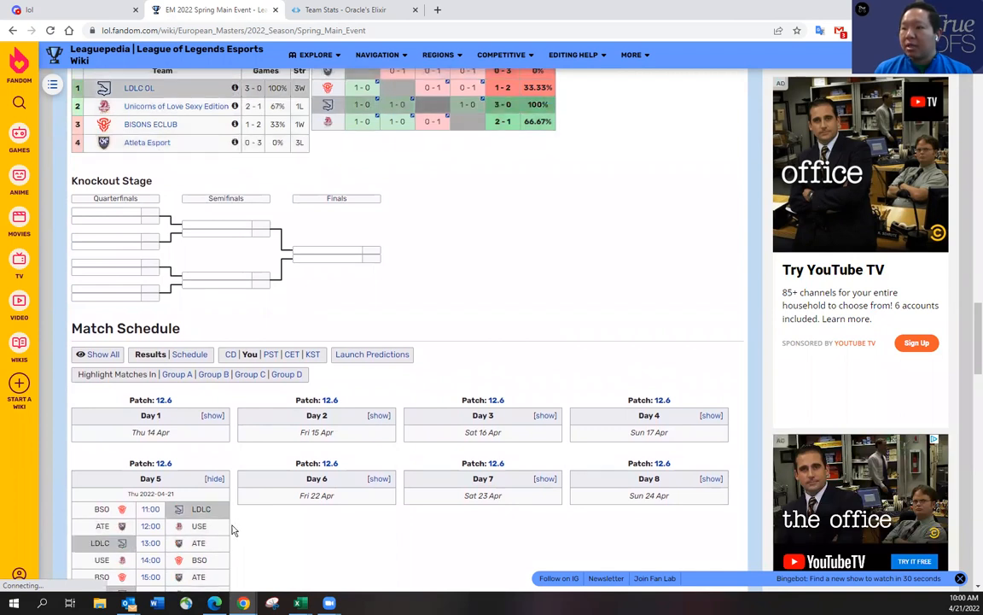
scroll("up", 3)
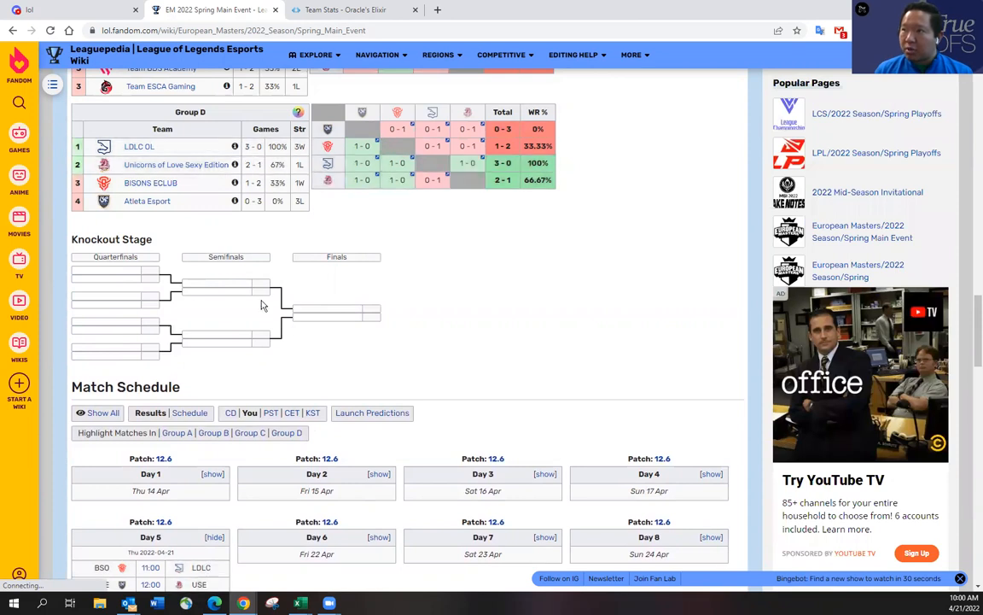
scroll("down", 3)
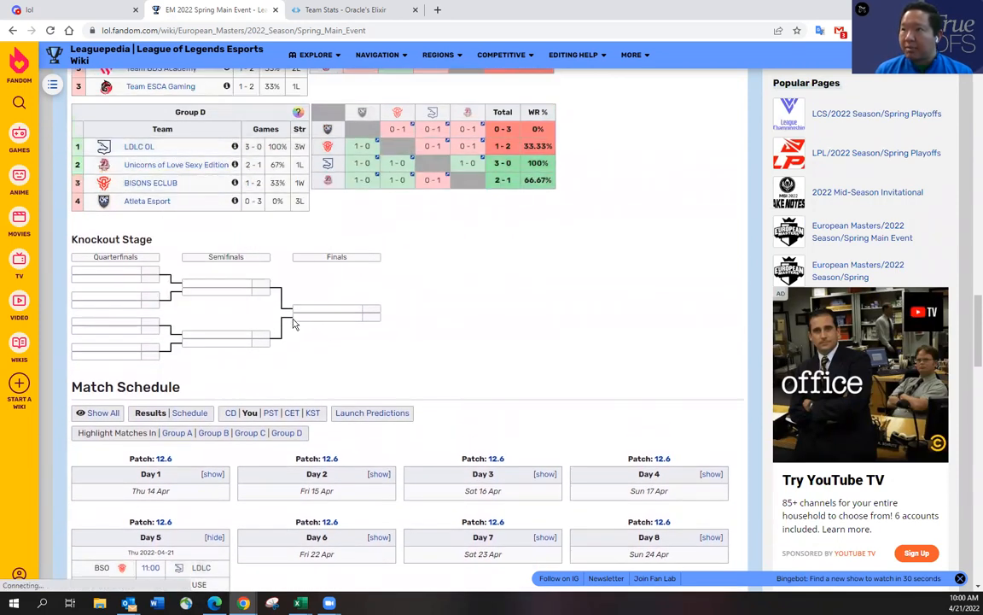
scroll("down", 3)
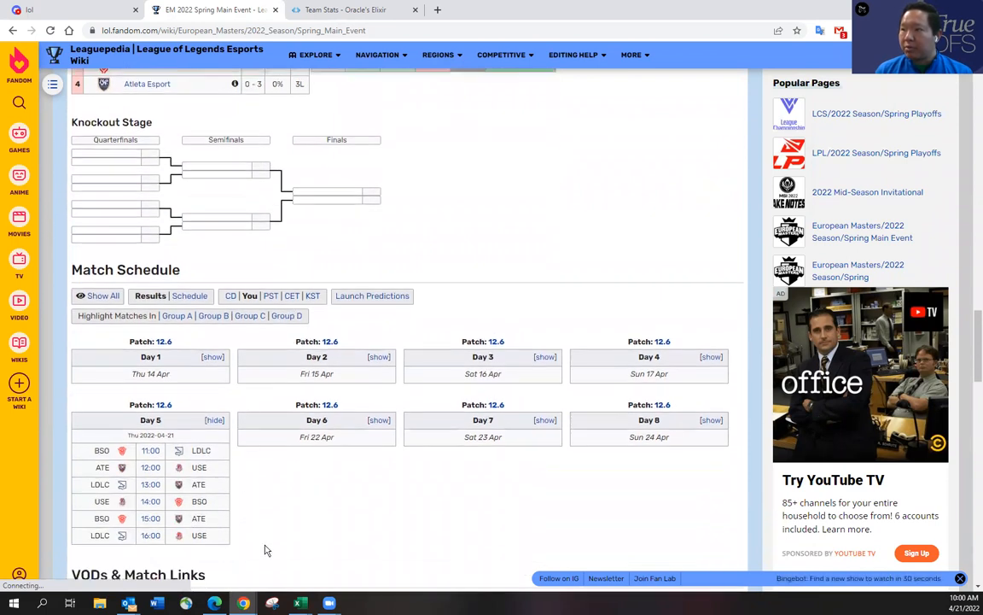
mouse_move(375, 497)
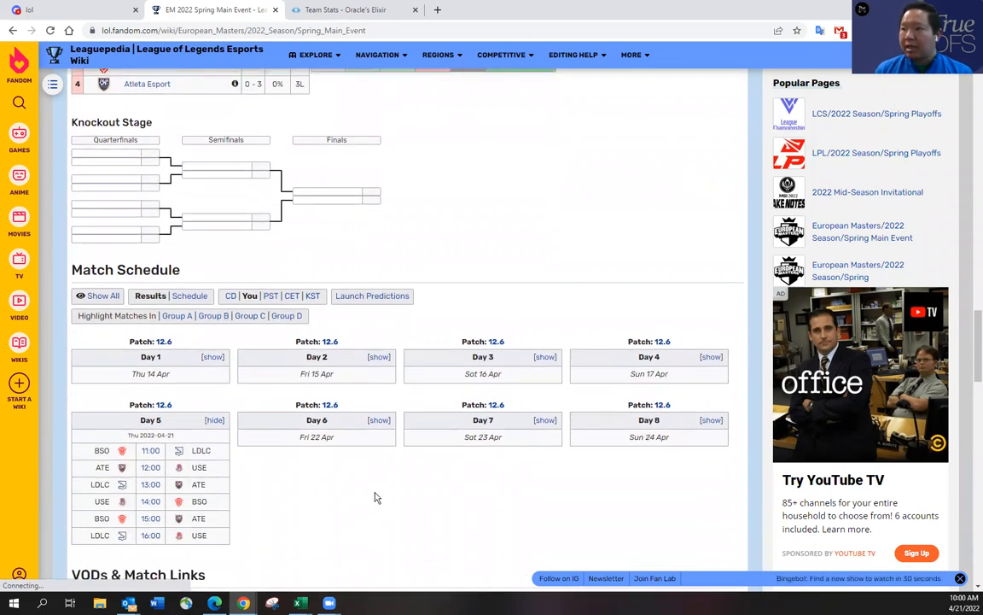
mouse_move(379, 476)
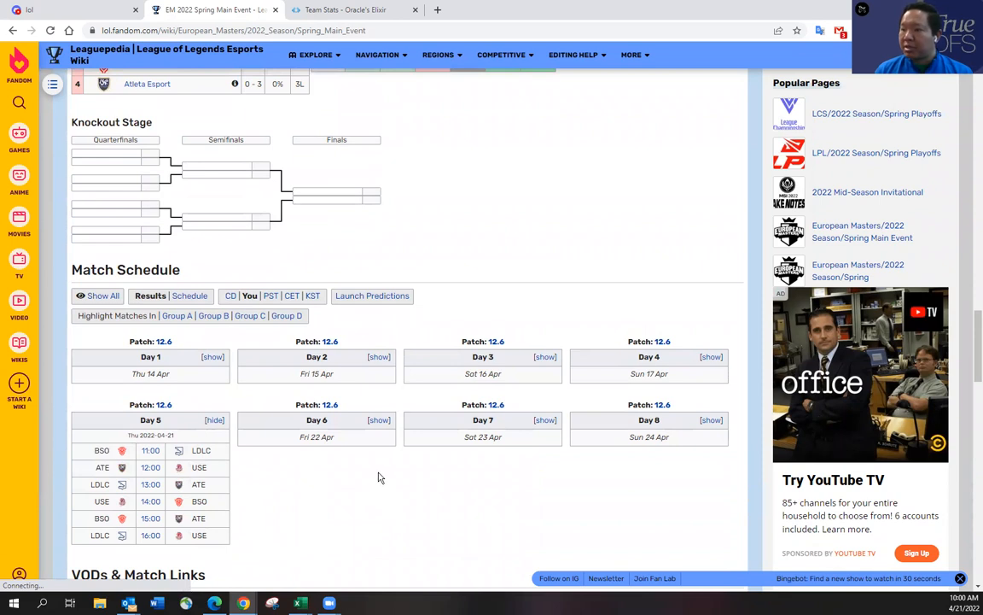
scroll("up", 3)
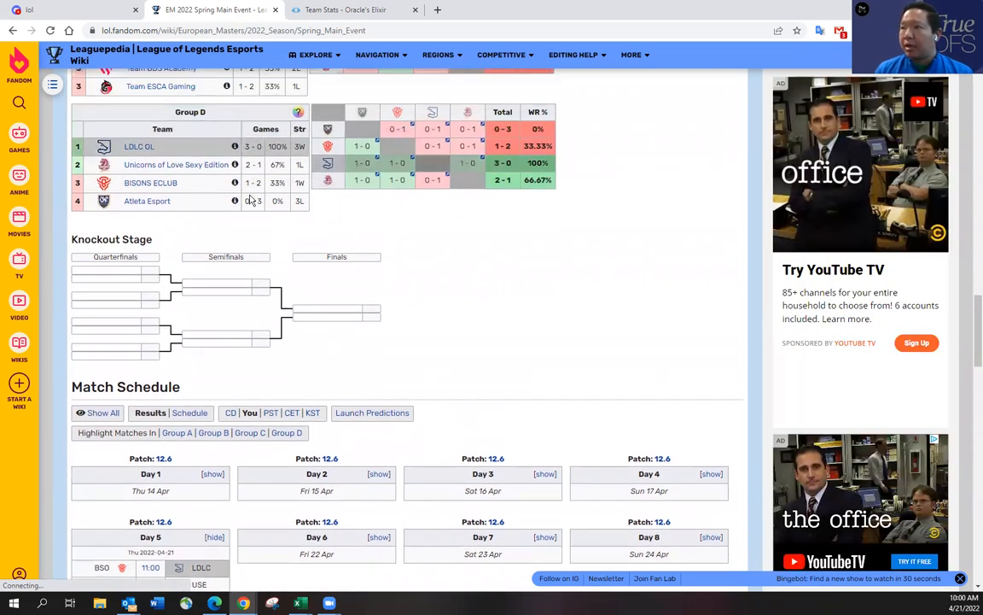
scroll("down", 3)
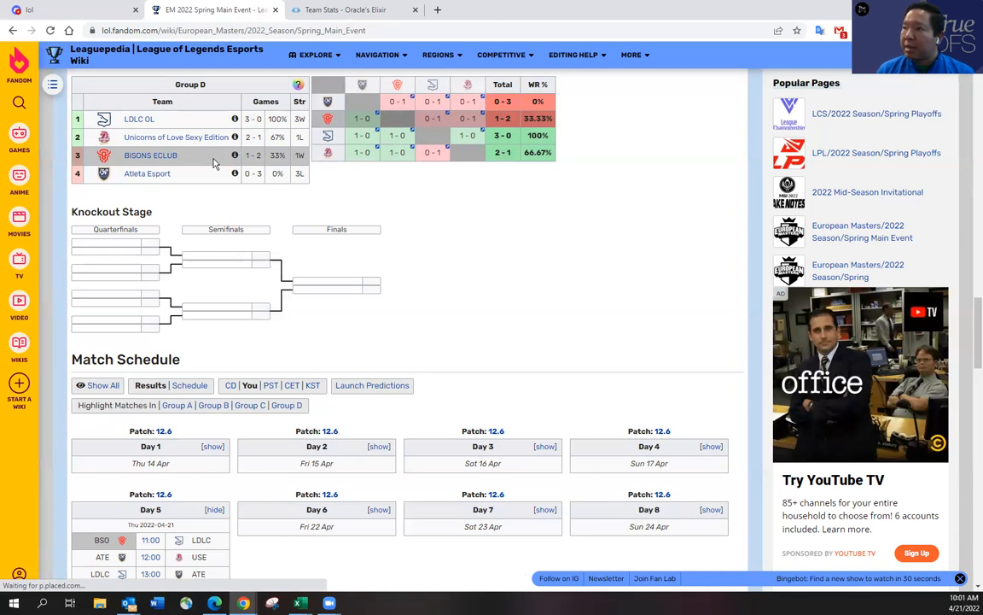
mouse_move(206, 174)
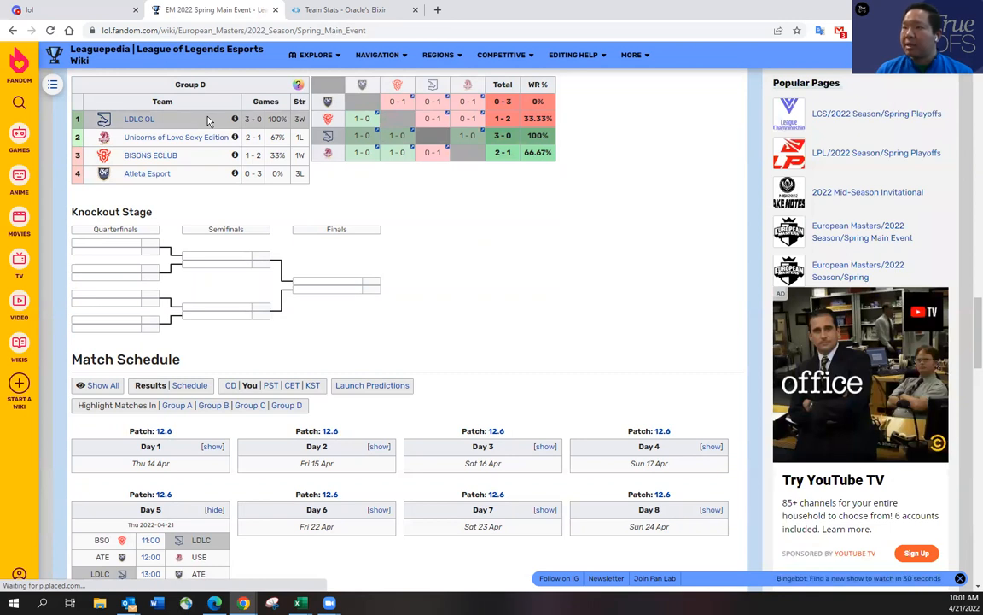
mouse_move(185, 113)
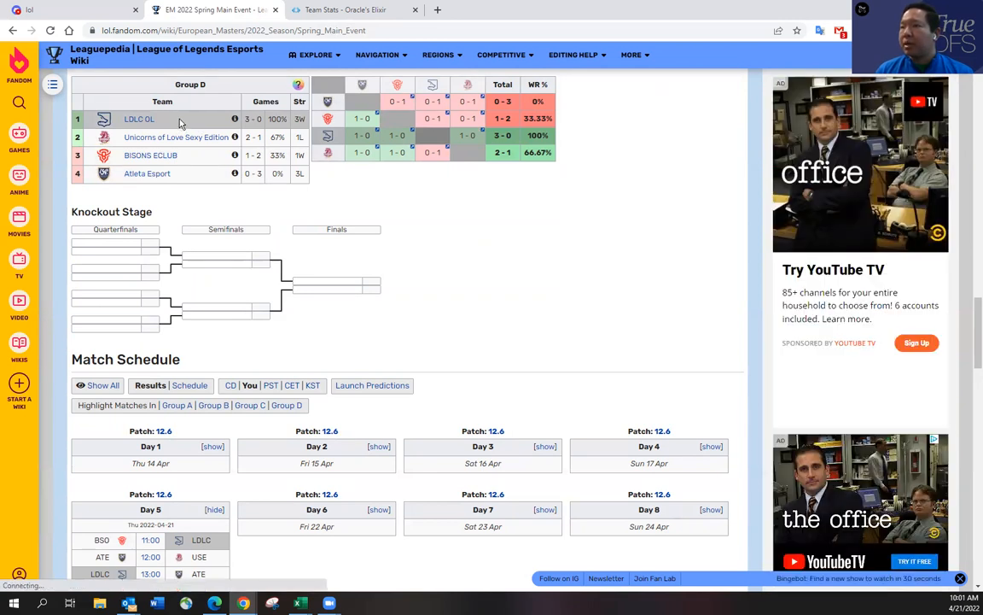
mouse_move(207, 118)
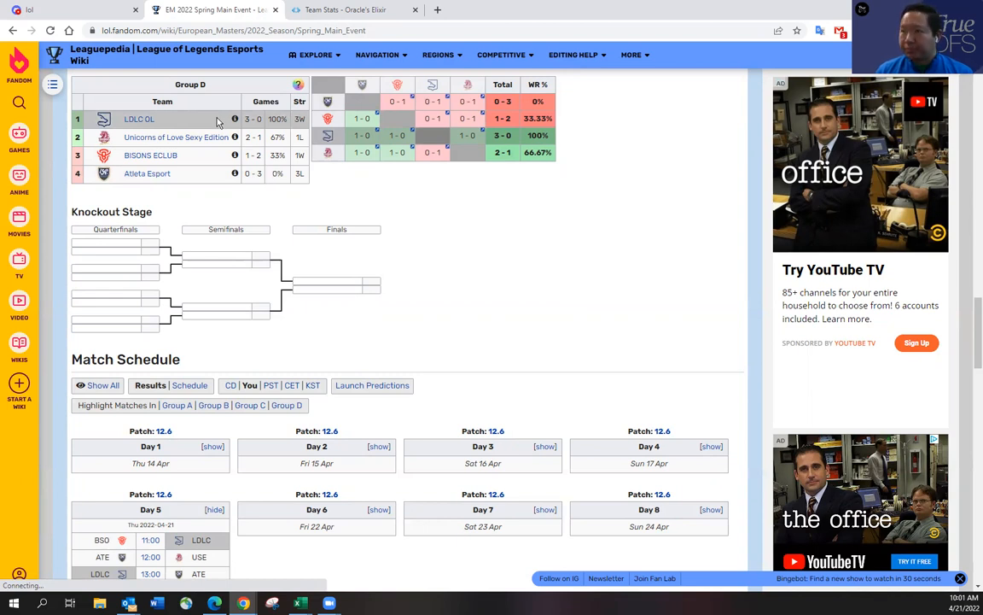
mouse_move(197, 128)
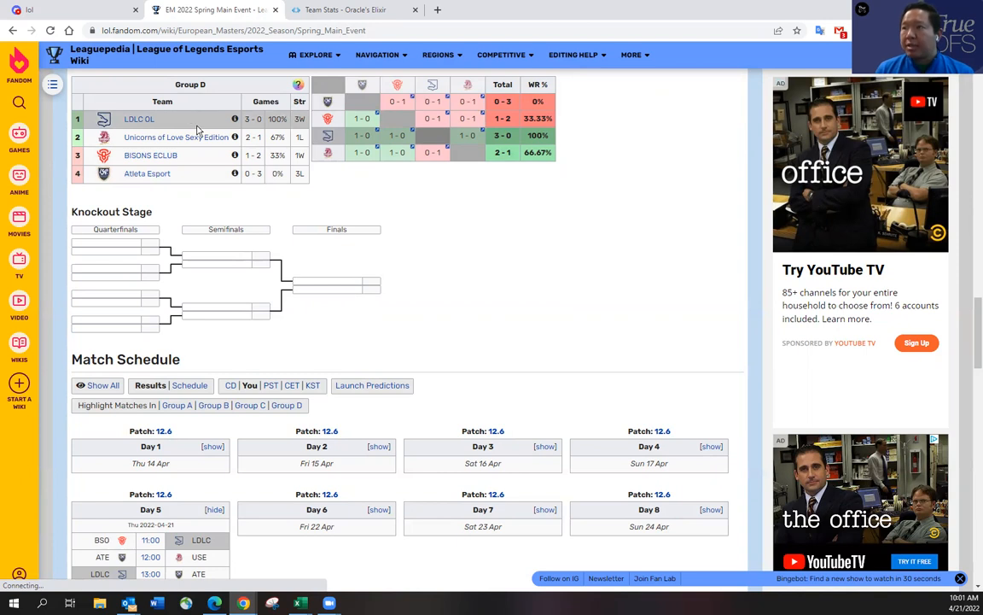
mouse_move(176, 136)
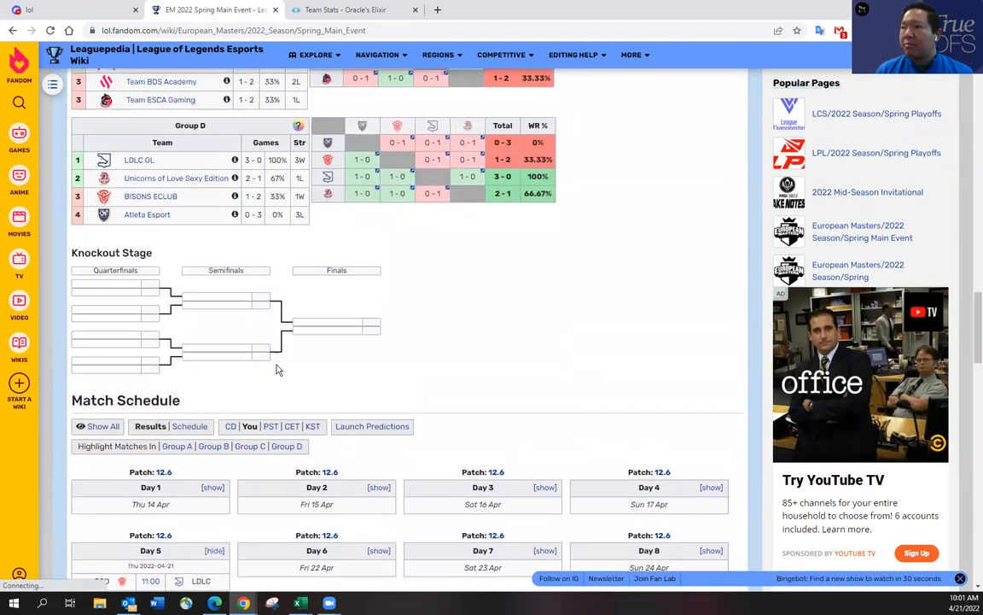
scroll("up", 3)
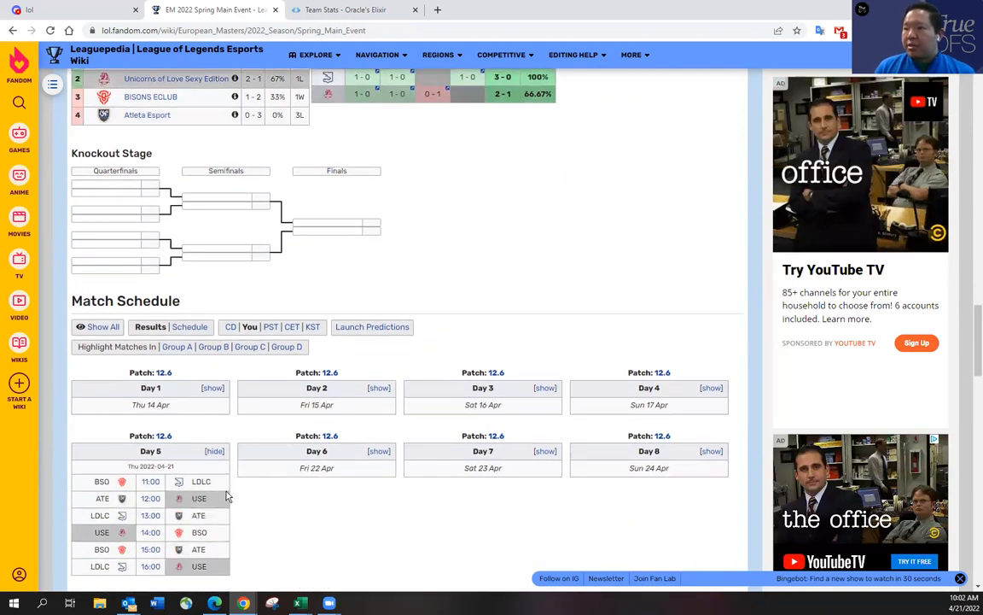
scroll("up", 3)
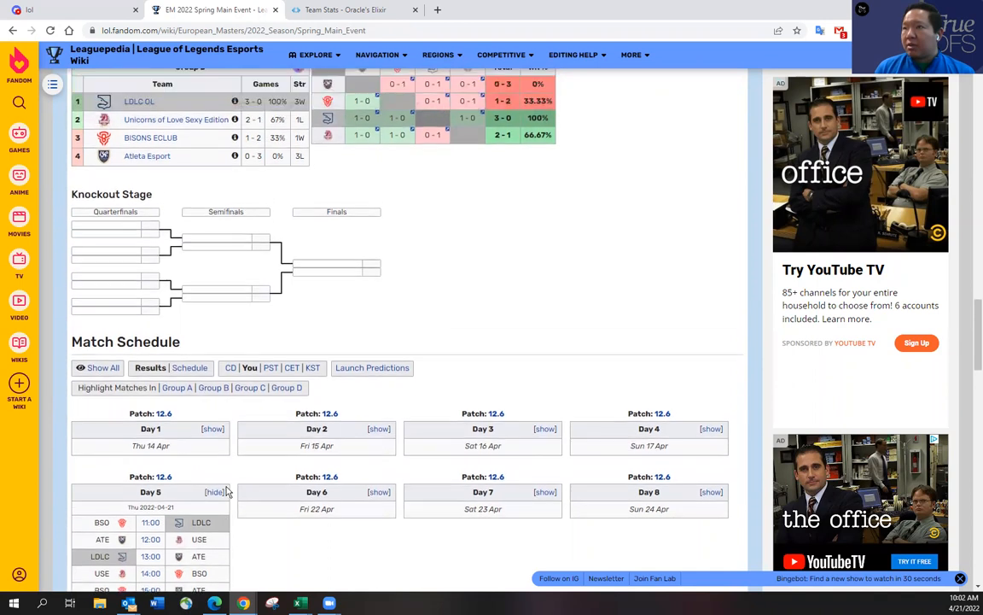
scroll("up", 3)
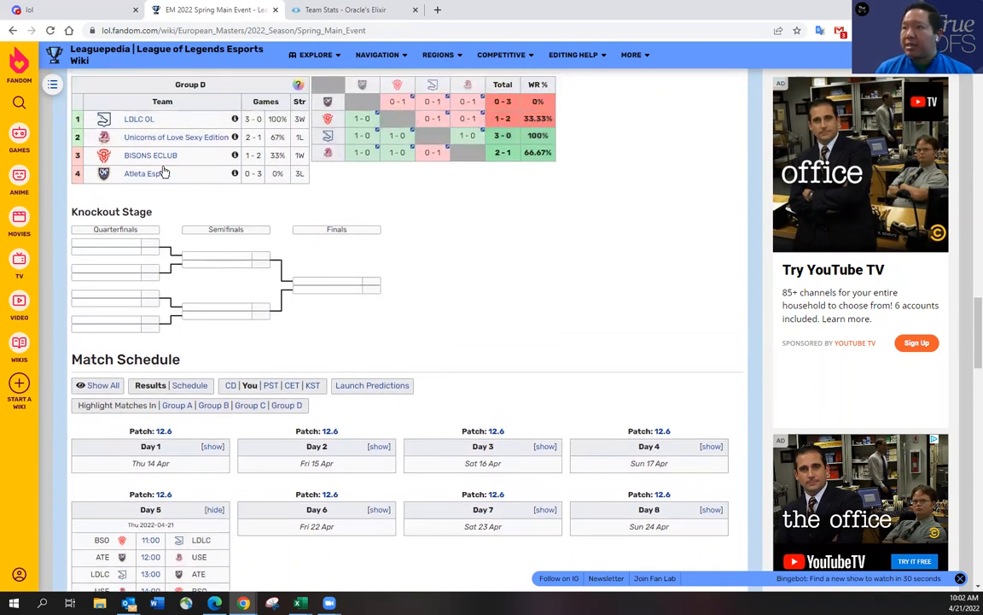
mouse_move(150, 154)
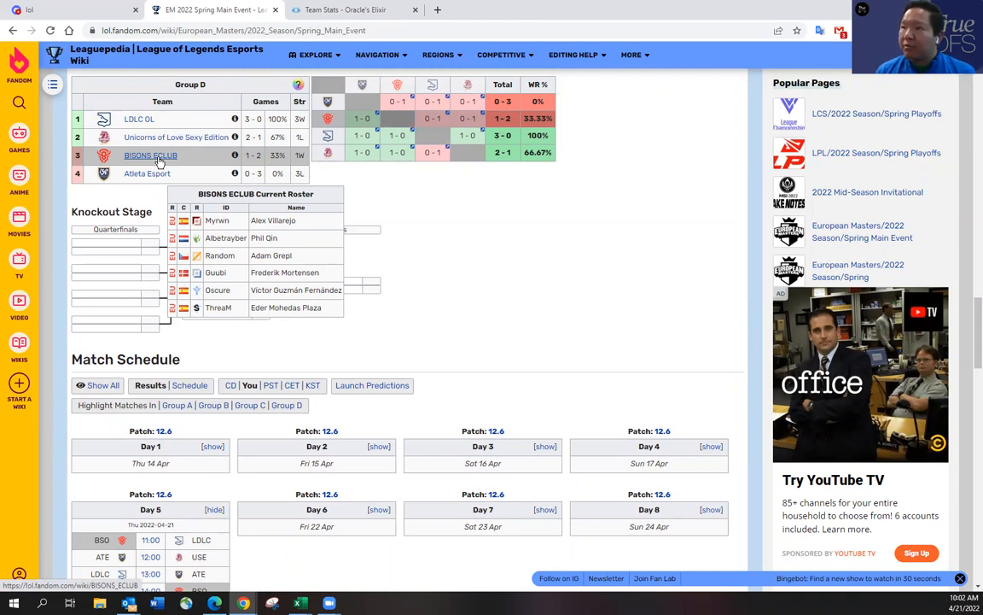
mouse_move(139, 119)
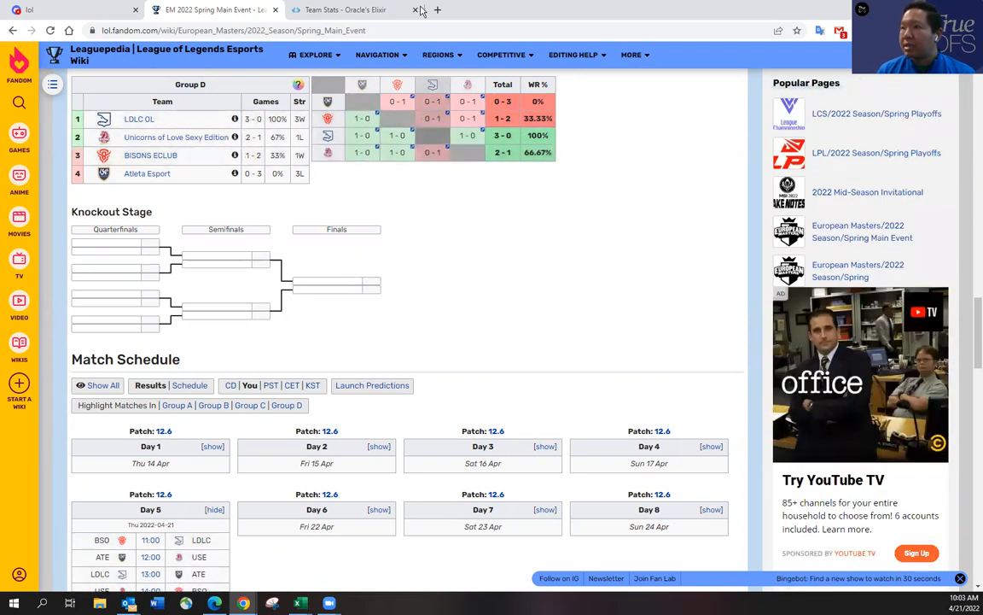
Step: In Oracle's Elixir, open the EUM league's EM 2022 Spring Main Event team stats
left_click(345, 9)
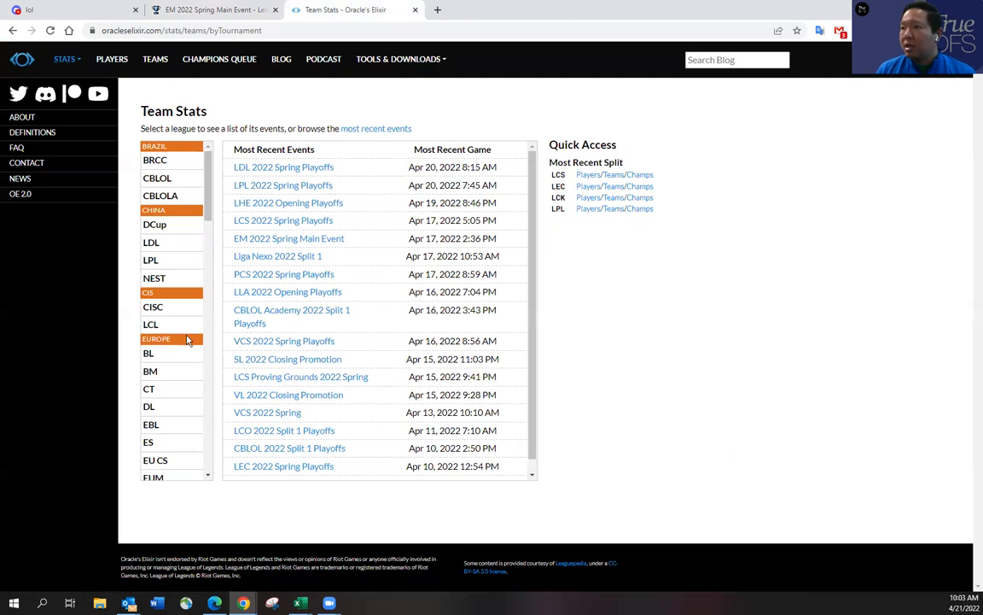
left_click(156, 418)
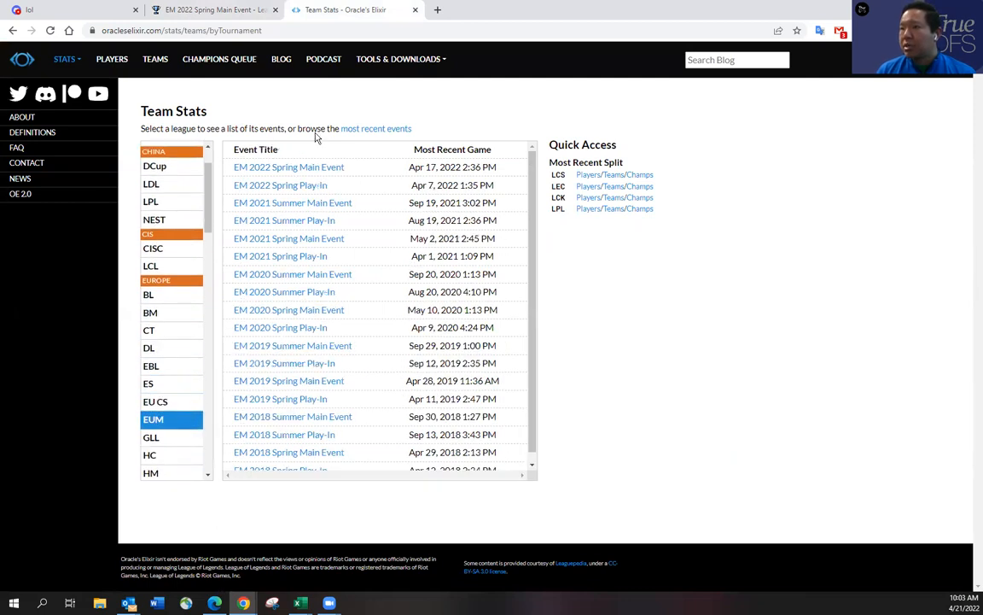
left_click(288, 167)
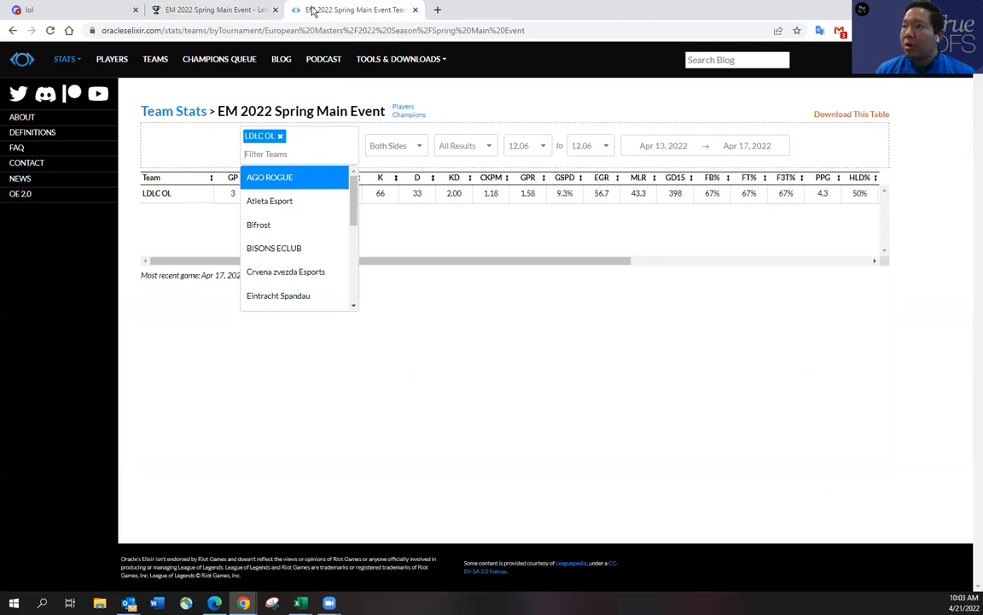
Step: Add Unicorns of Love Sexy Edition, BISONS ECLUB and Atleta Esport to the team filter
type("u")
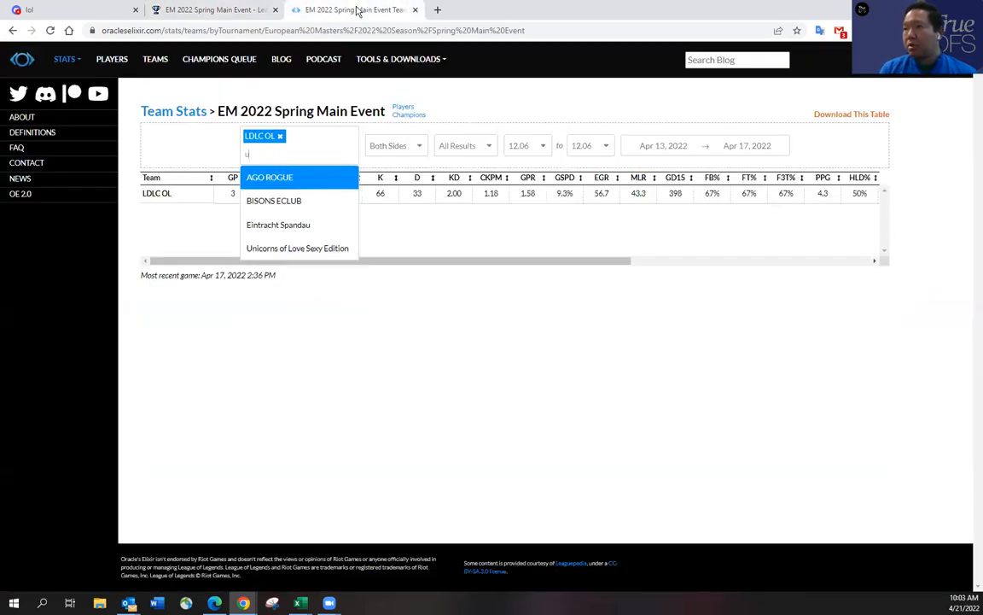
left_click(297, 248)
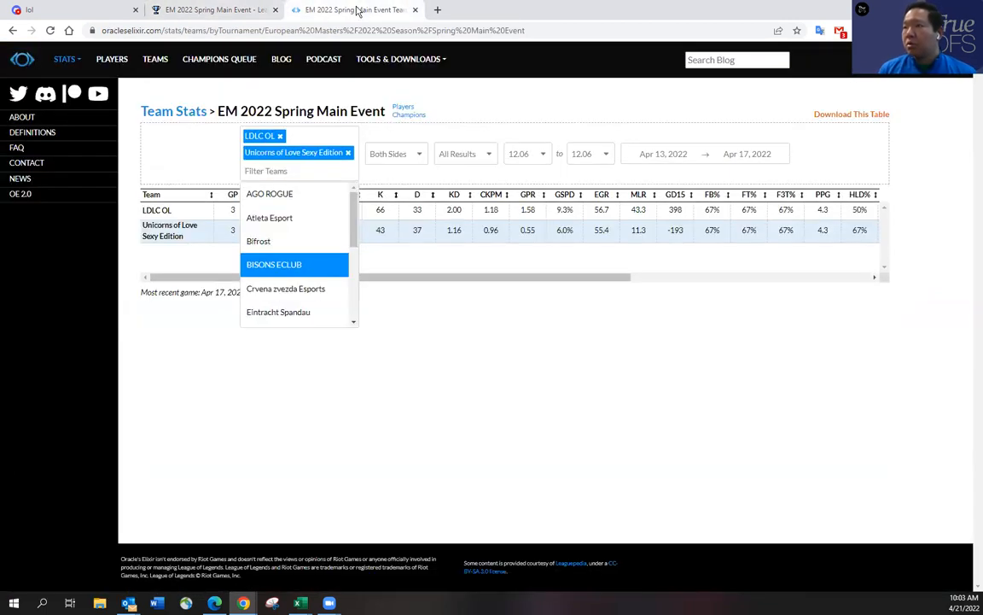
mouse_move(269, 193)
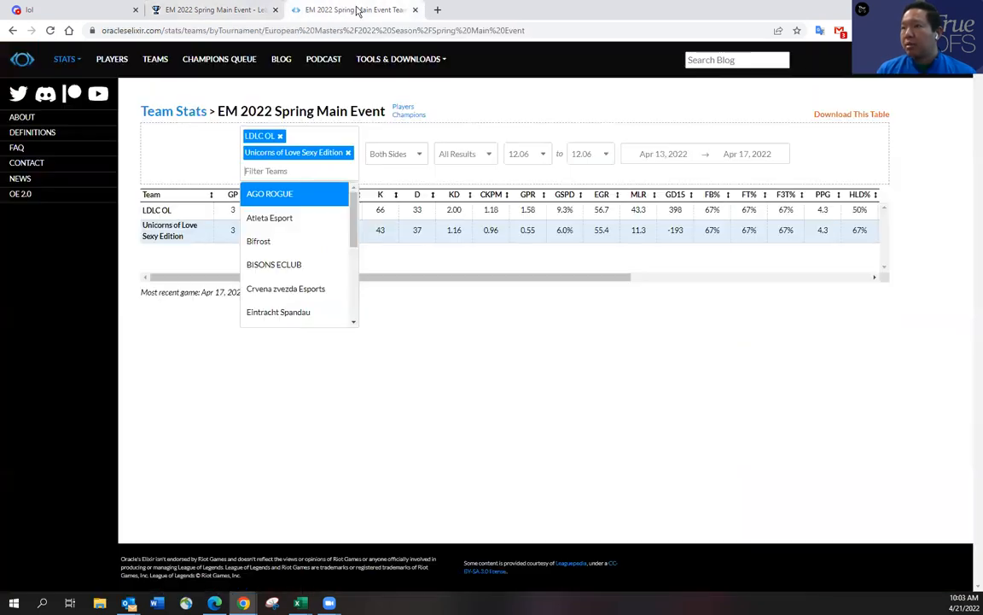
left_click(273, 264)
type("at")
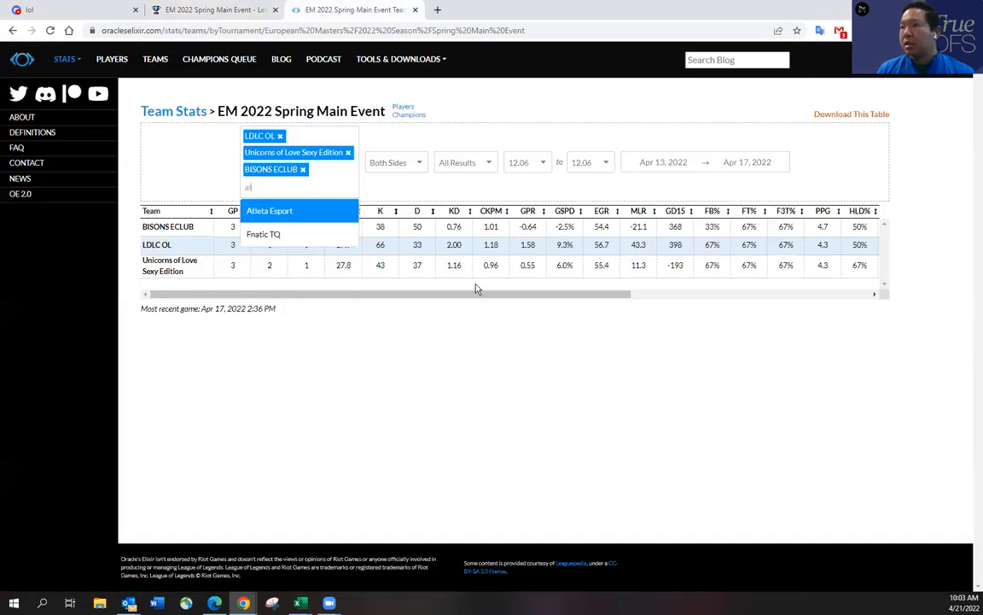
left_click(269, 210)
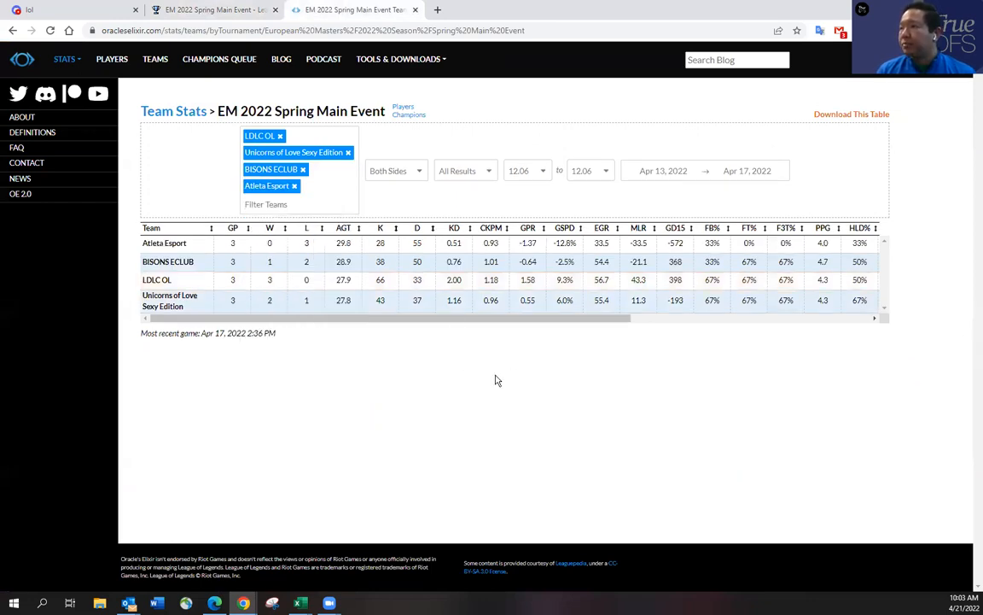
mouse_move(491, 228)
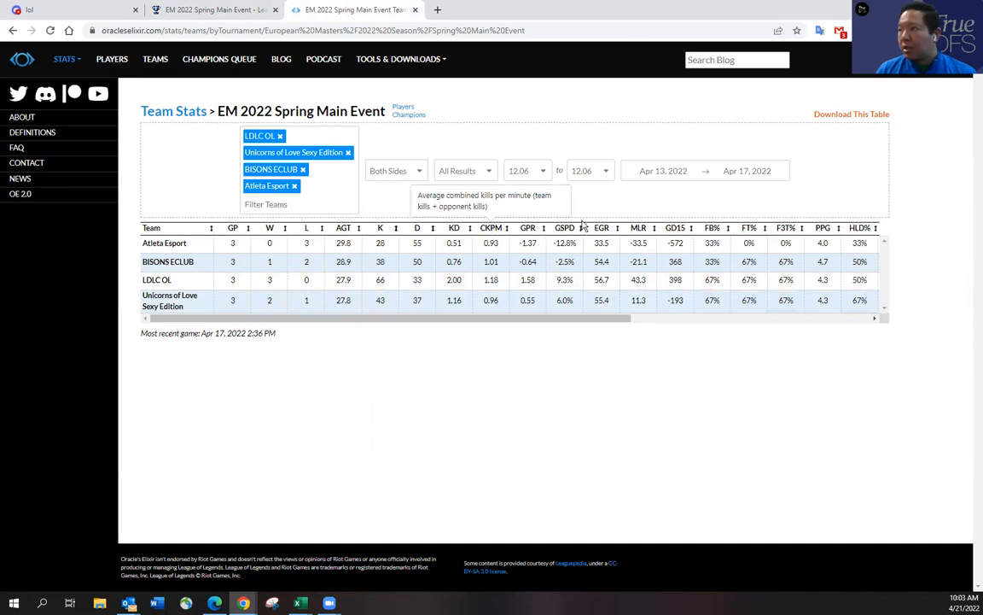
mouse_move(565, 227)
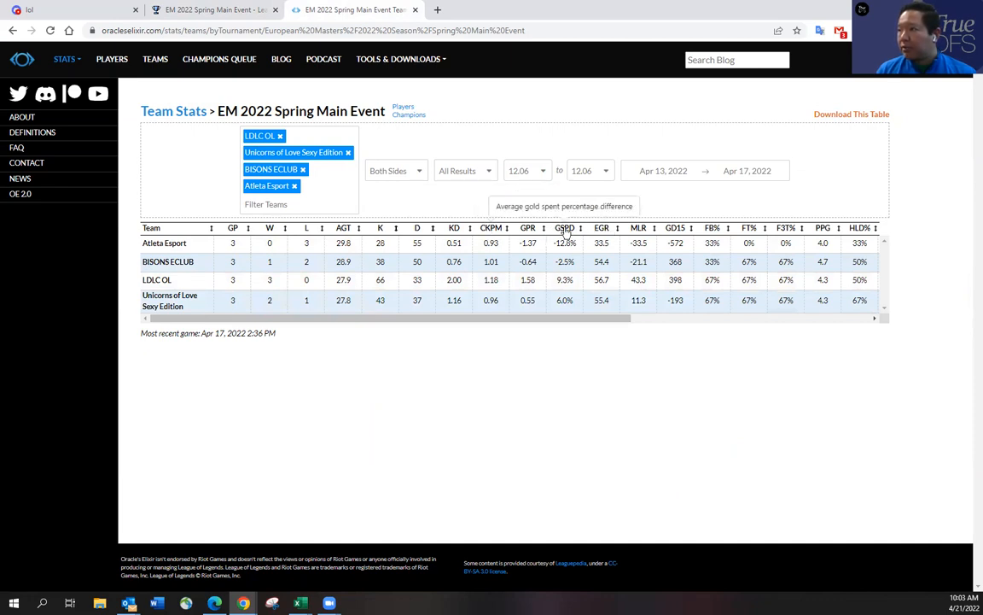
Step: Sort the four-team stats table by GD15 descending, putting LDLC OL first
left_click(564, 227)
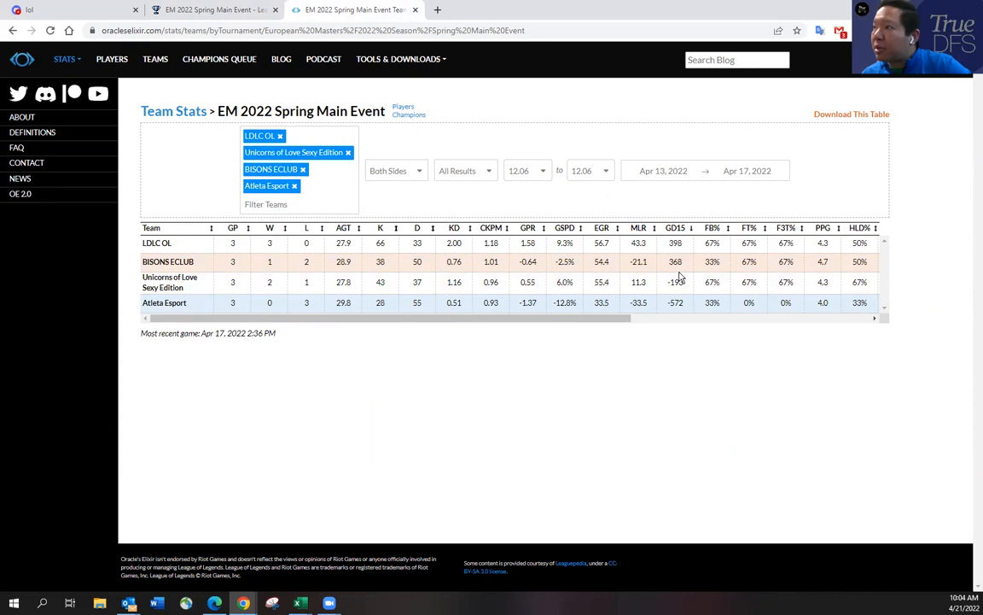
mouse_move(683, 265)
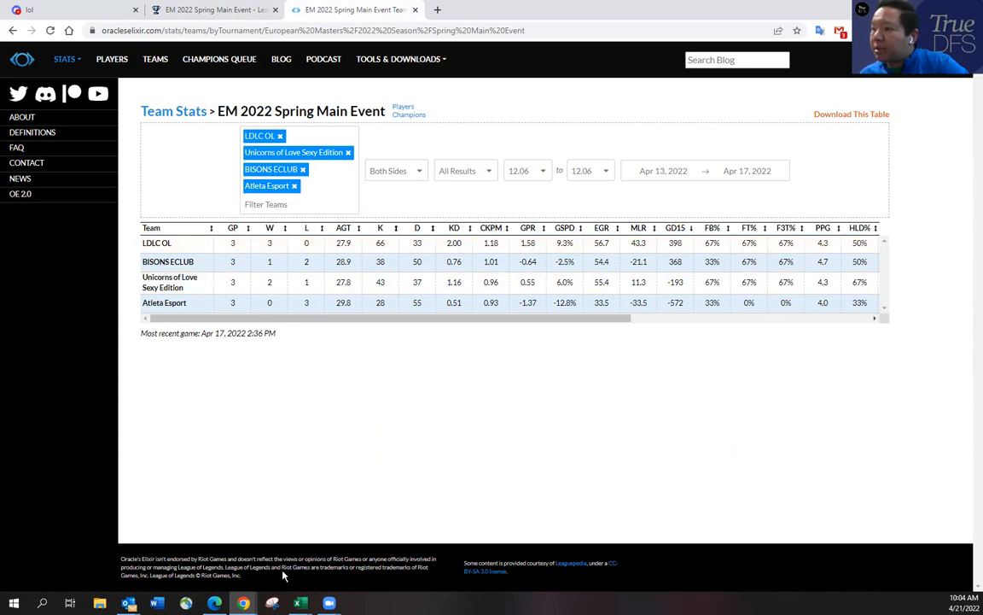
mouse_move(410, 447)
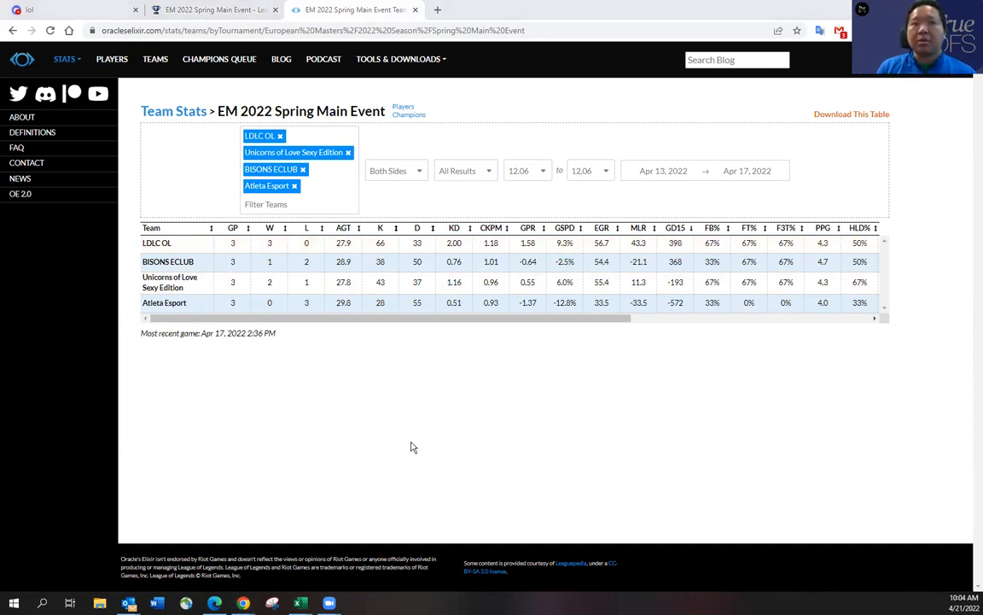
Step: Write the note lines 'LDLC', 'Bisons (GD15)' and 'UOL' in Notepad
left_click(357, 603)
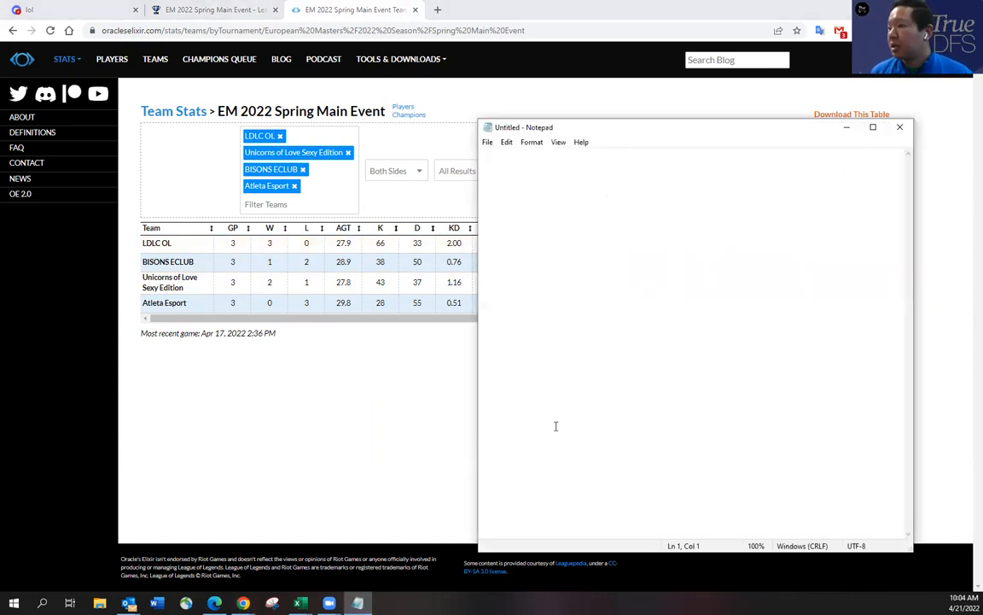
type("LDLC")
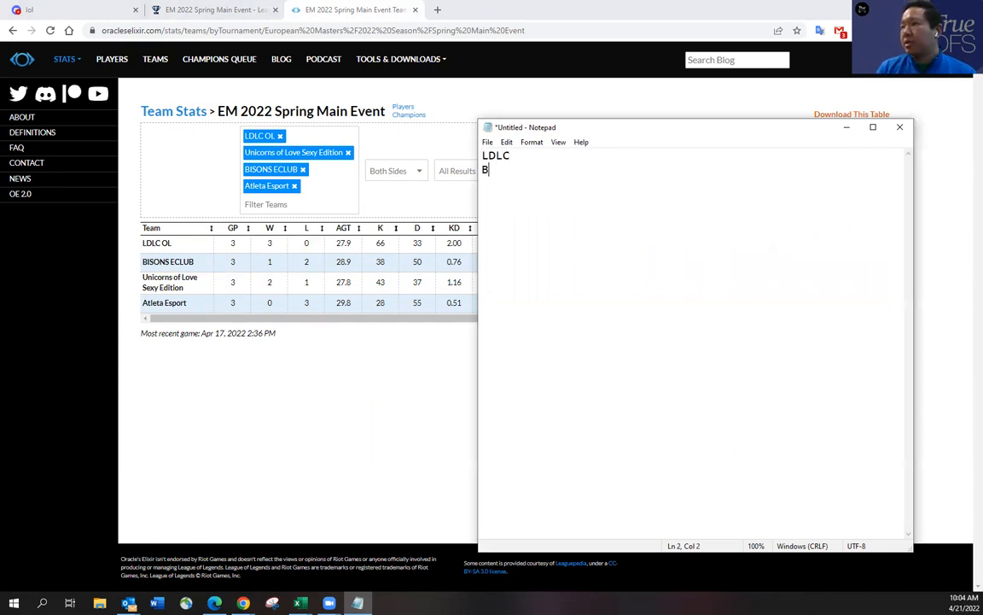
type("isons")
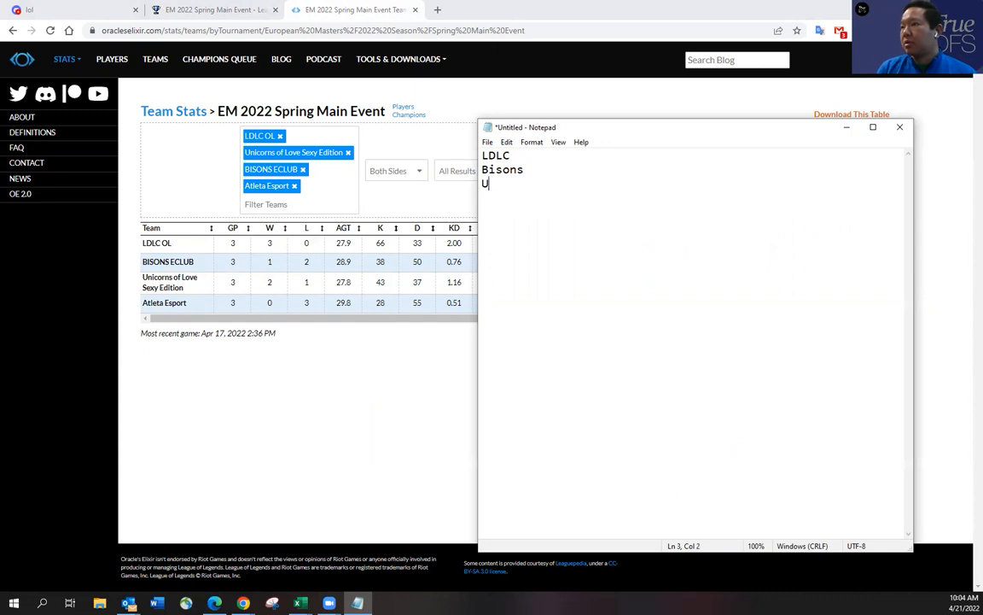
type("OL")
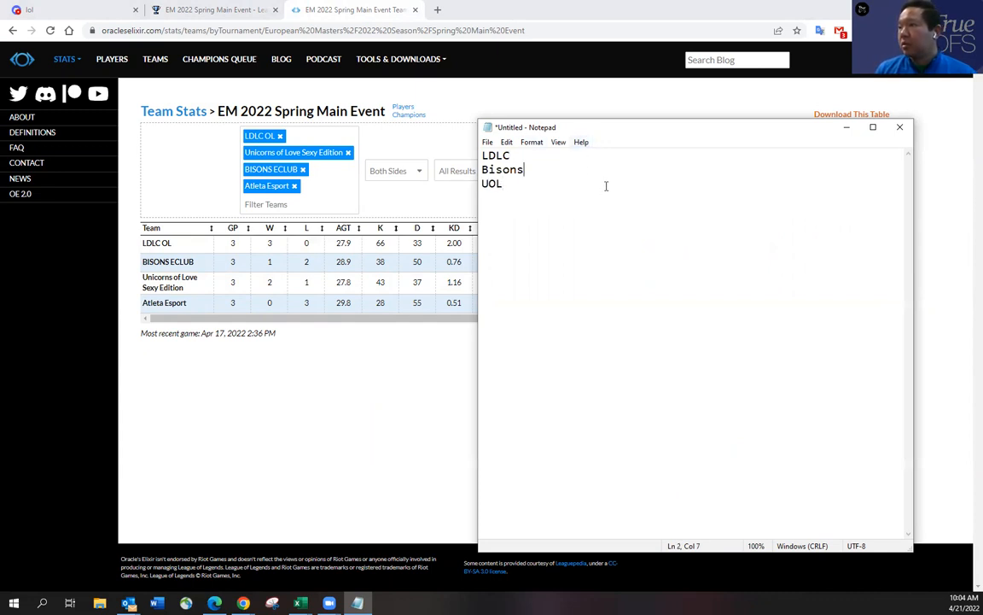
type("(GD15)")
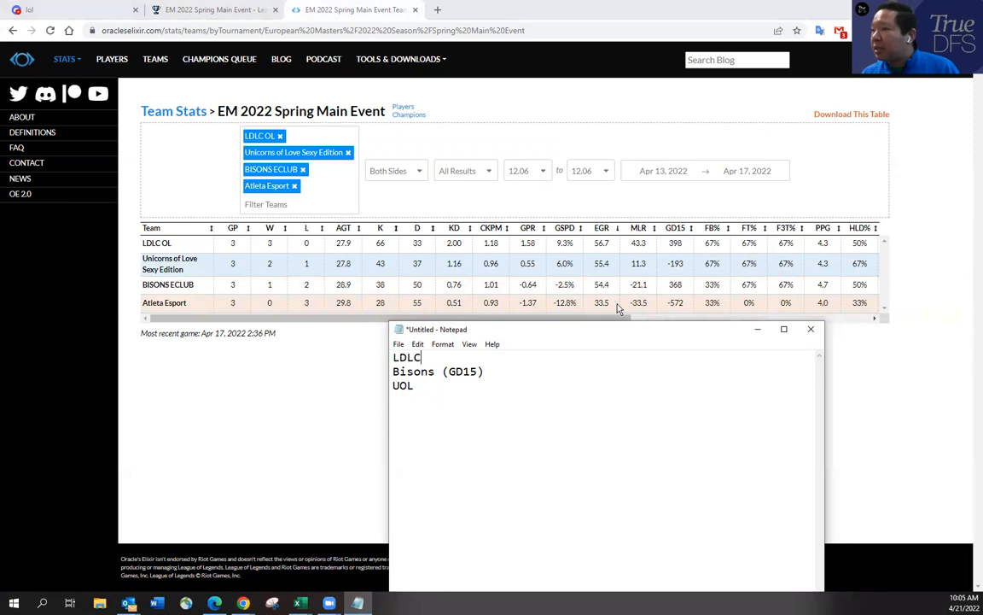
mouse_move(526, 304)
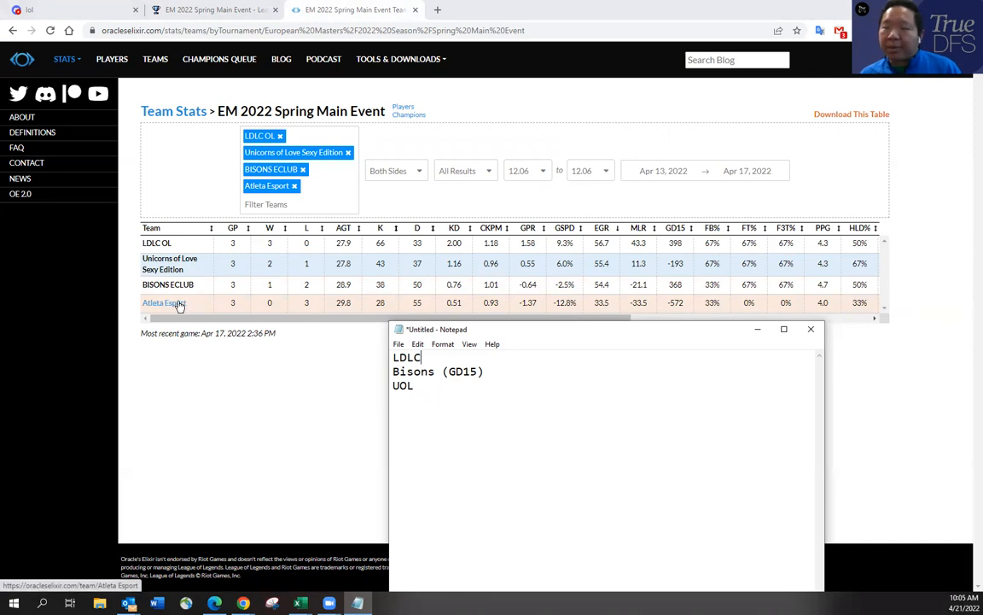
mouse_move(168, 285)
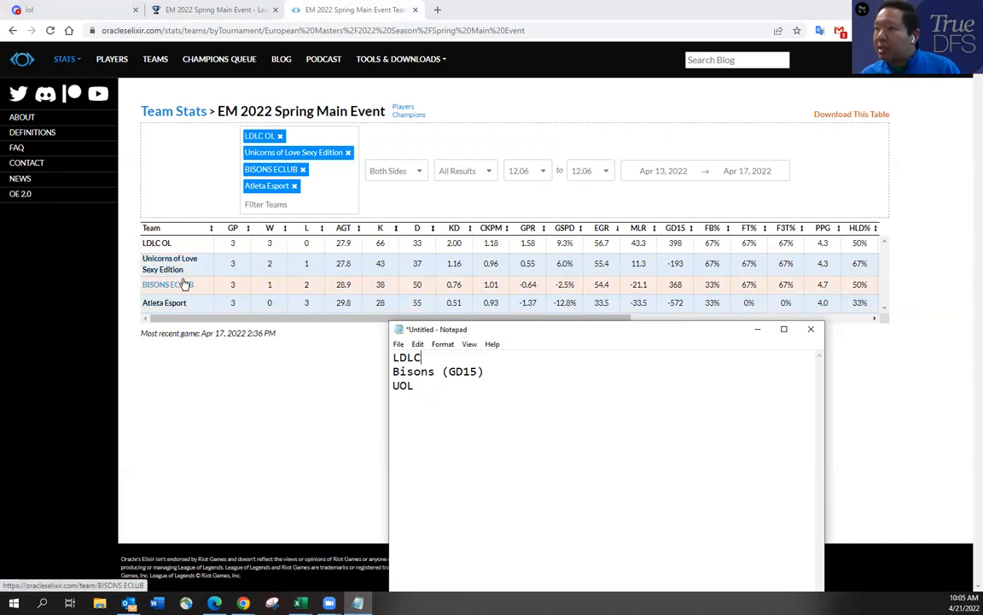
mouse_move(604, 284)
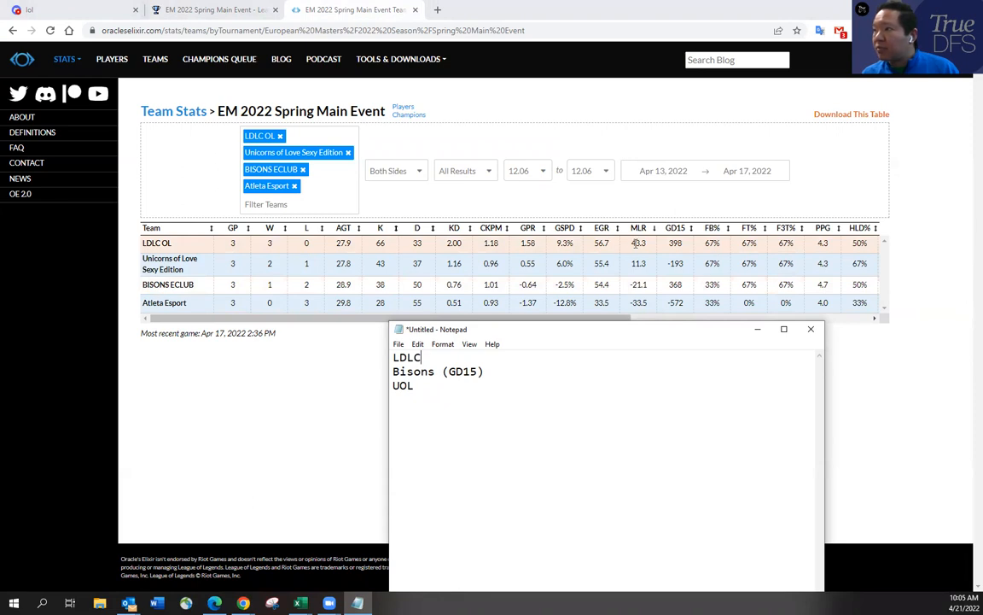
mouse_move(602, 227)
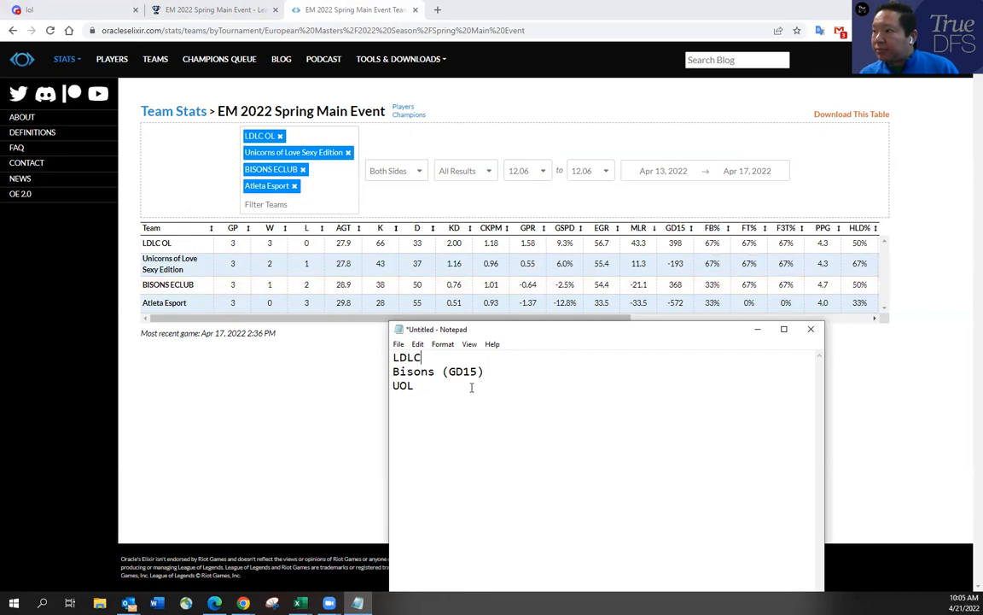
Step: Append '(better MLR than Bisons)' to the UOL line, correcting the misspelling
type("(b")
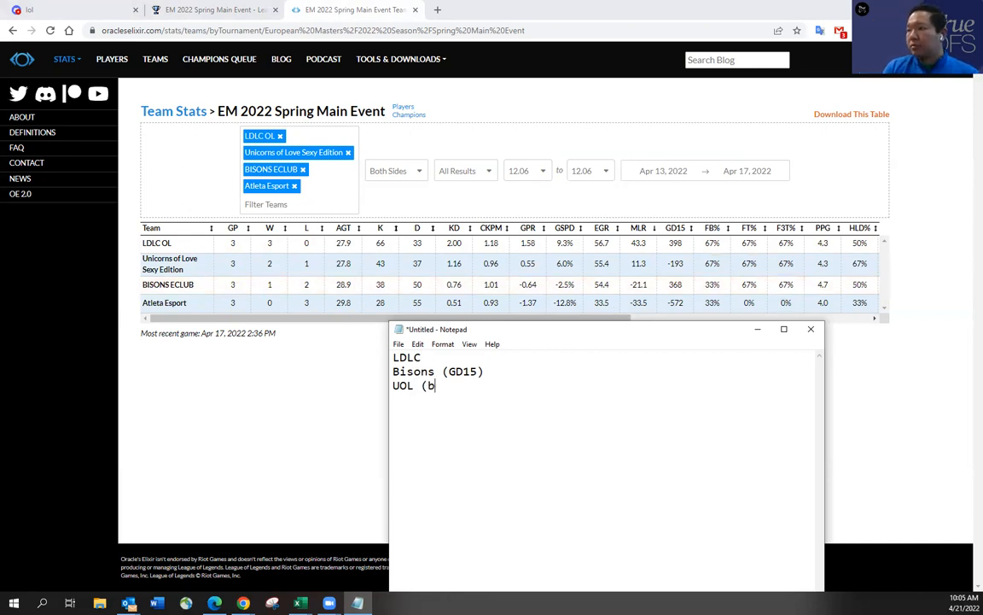
type("etter MLR)")
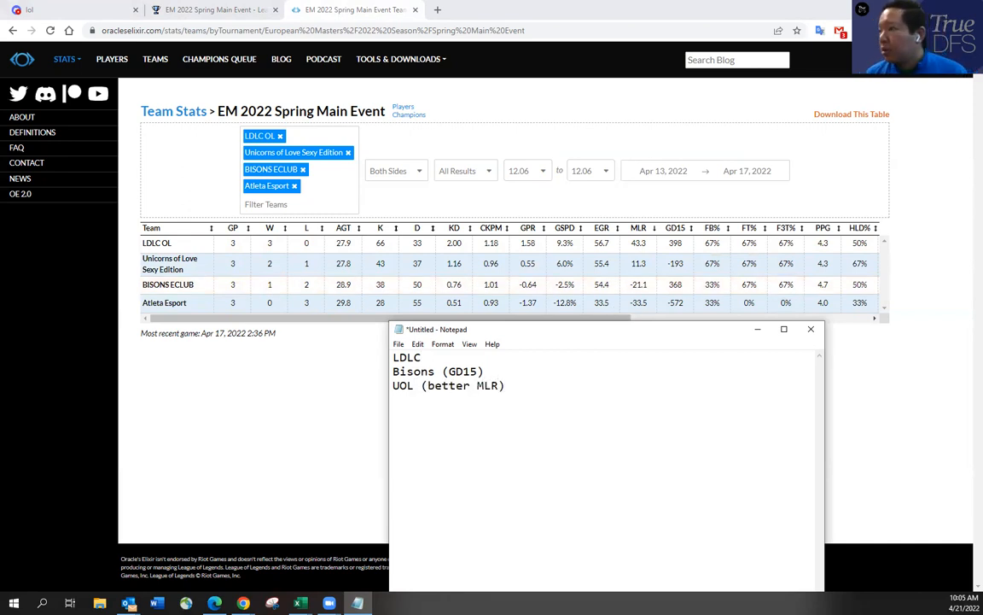
type("t")
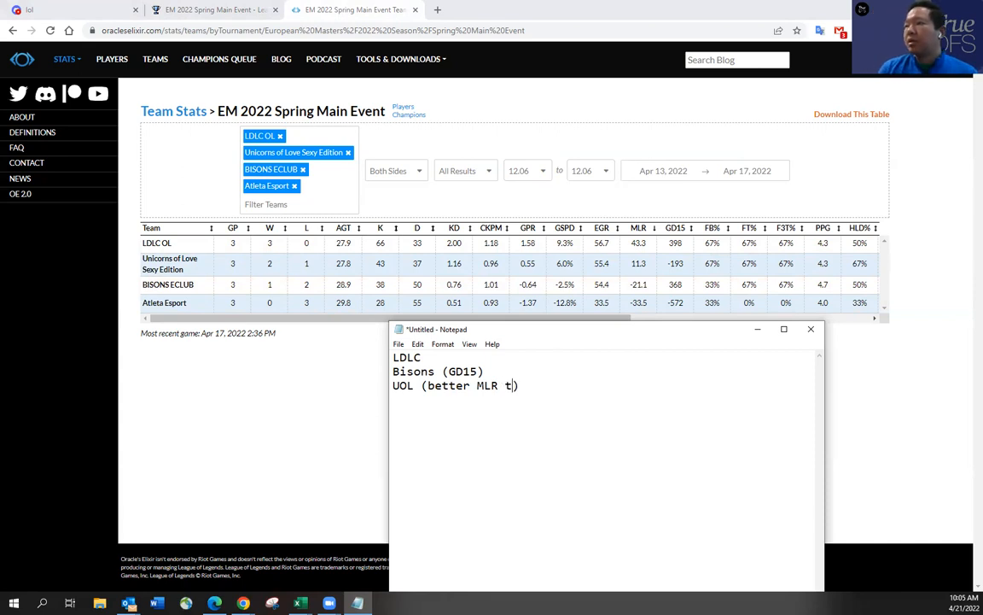
type("han Bision")
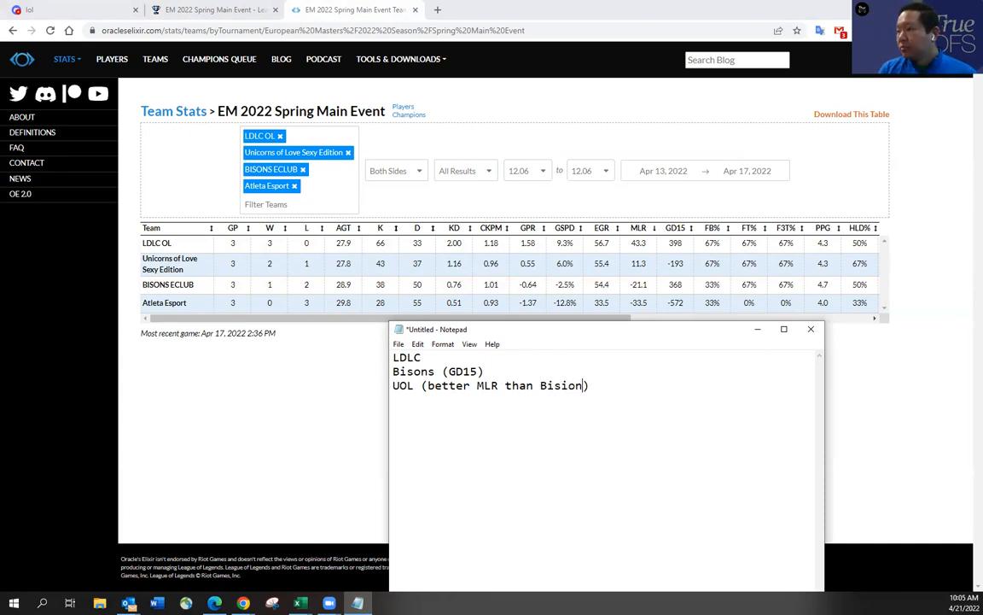
type("s)")
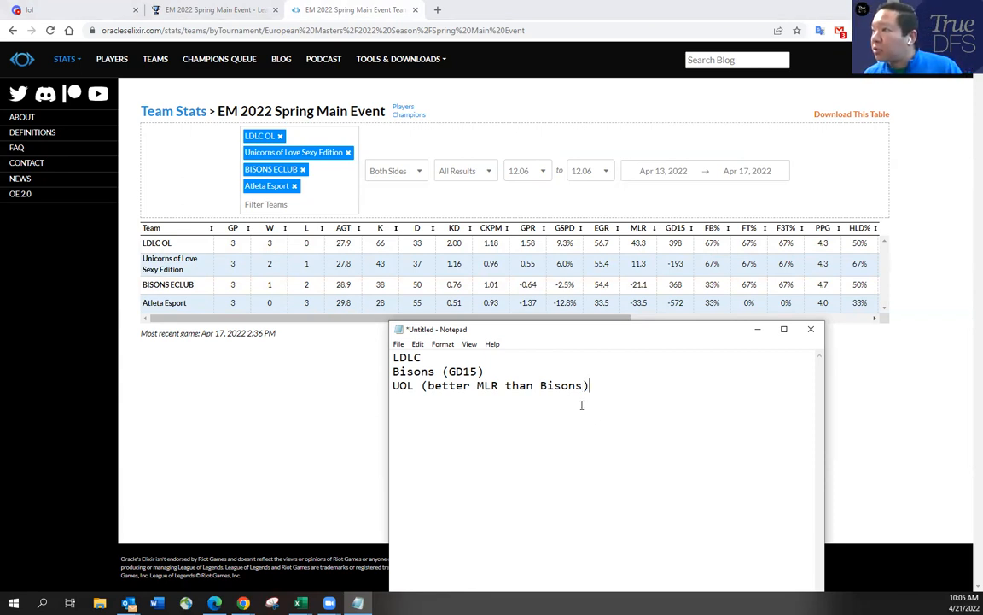
mouse_move(647, 344)
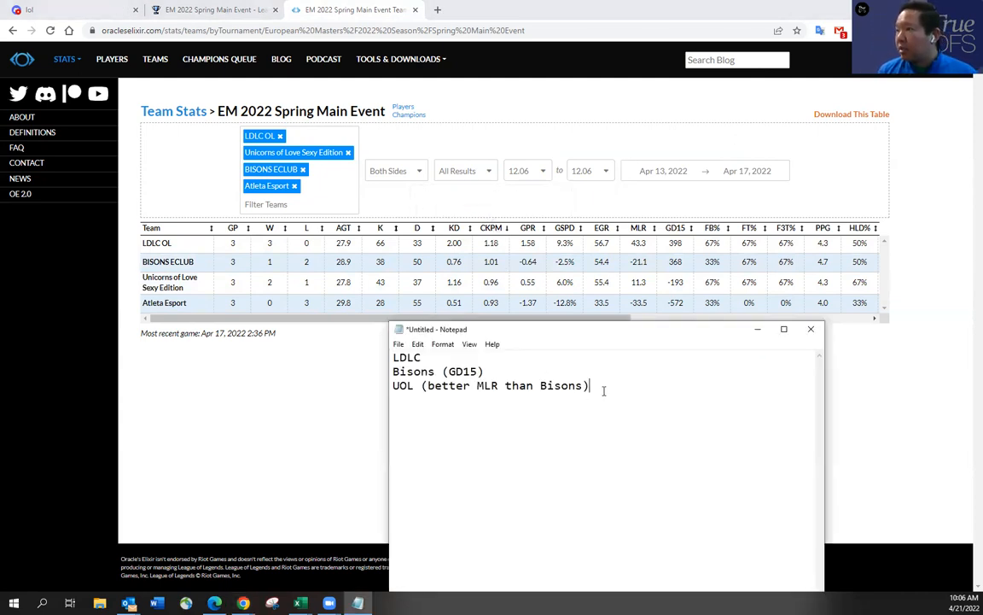
Step: Append '(high CKPM)' to the LDLC line and scroll the stats table right to compare columns
type("(")
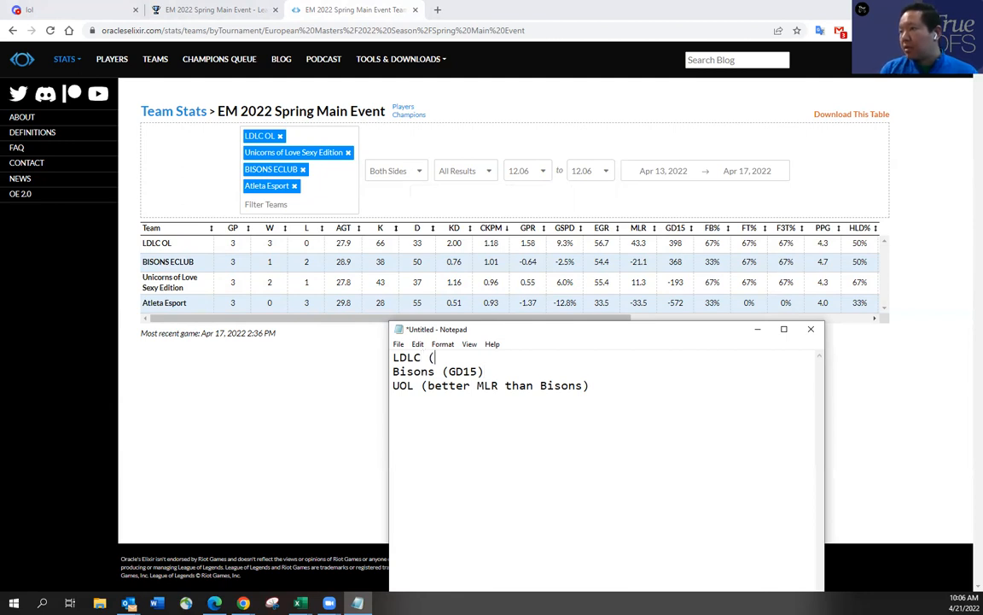
type("hig")
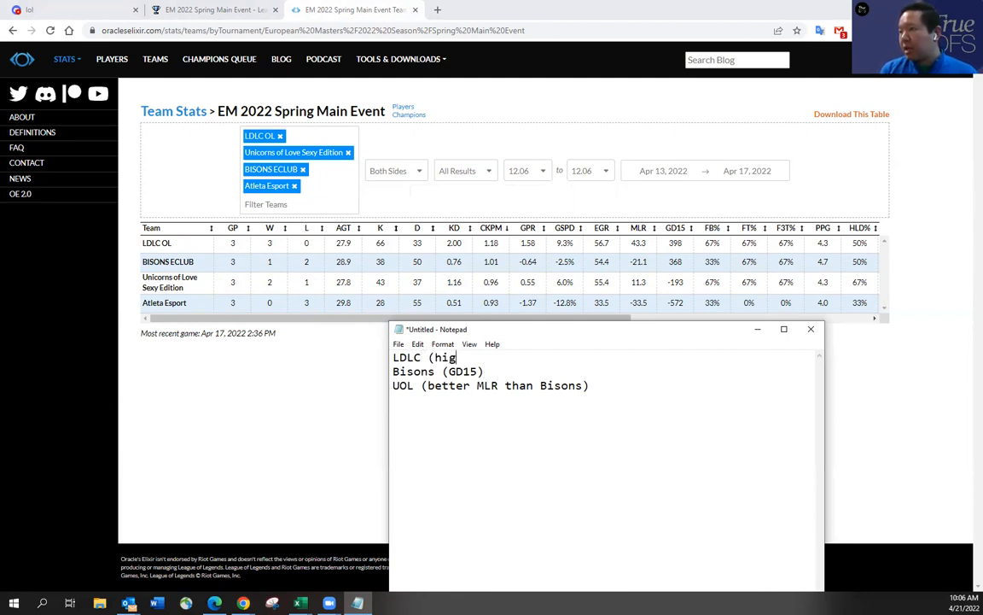
type("h CKPM)")
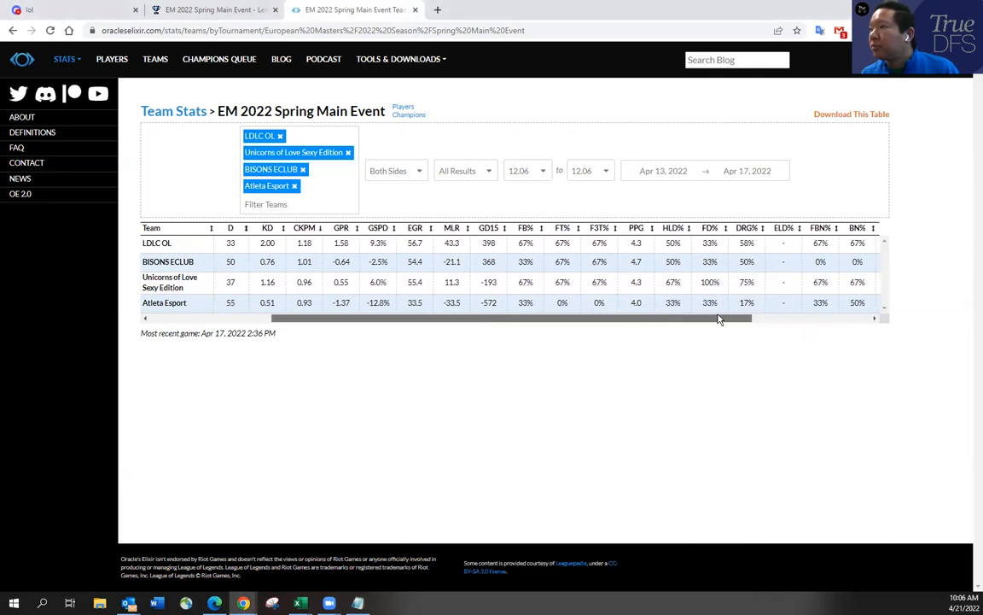
scroll("right", 3)
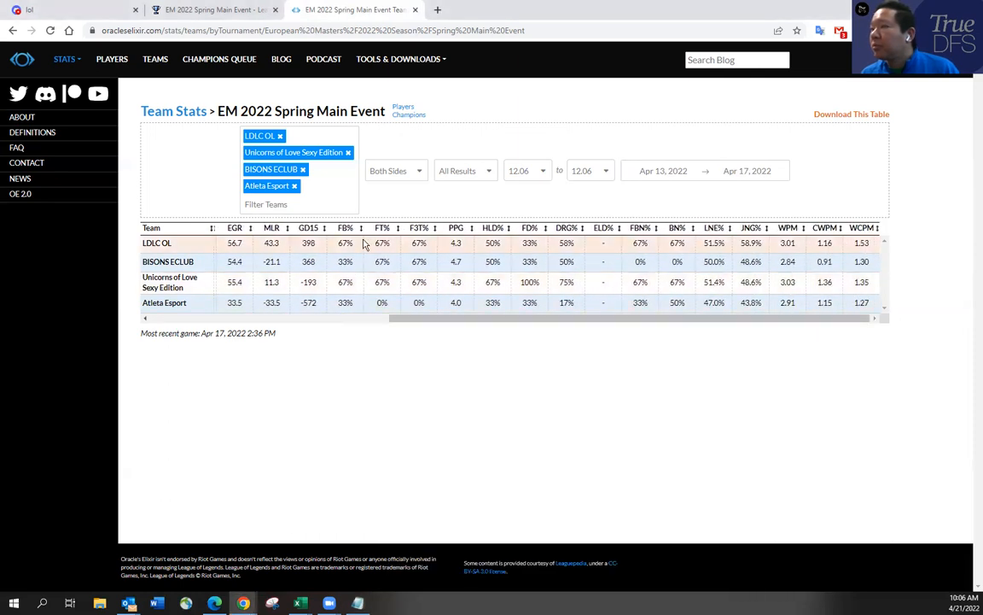
mouse_move(436, 227)
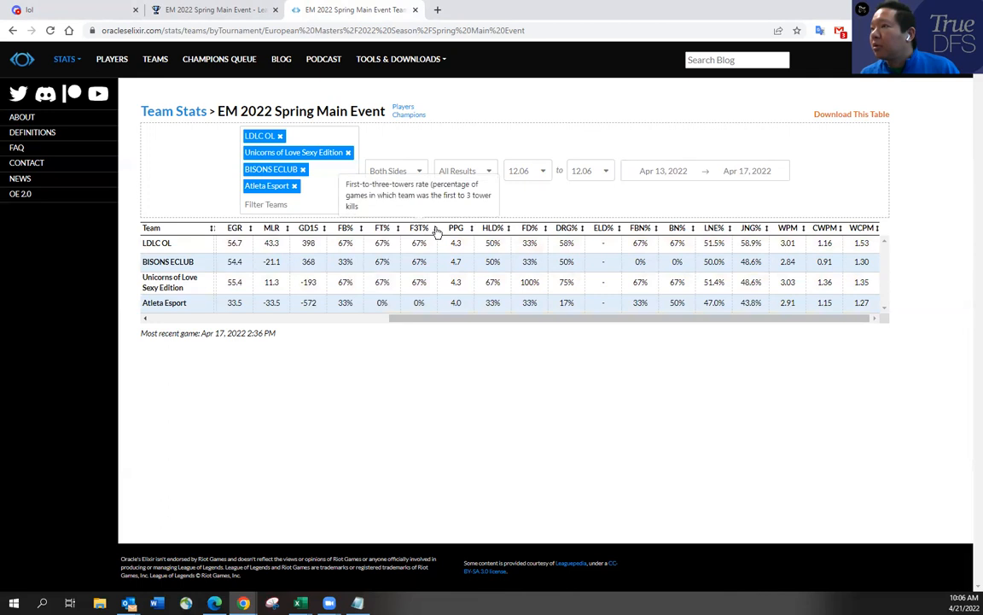
mouse_move(365, 242)
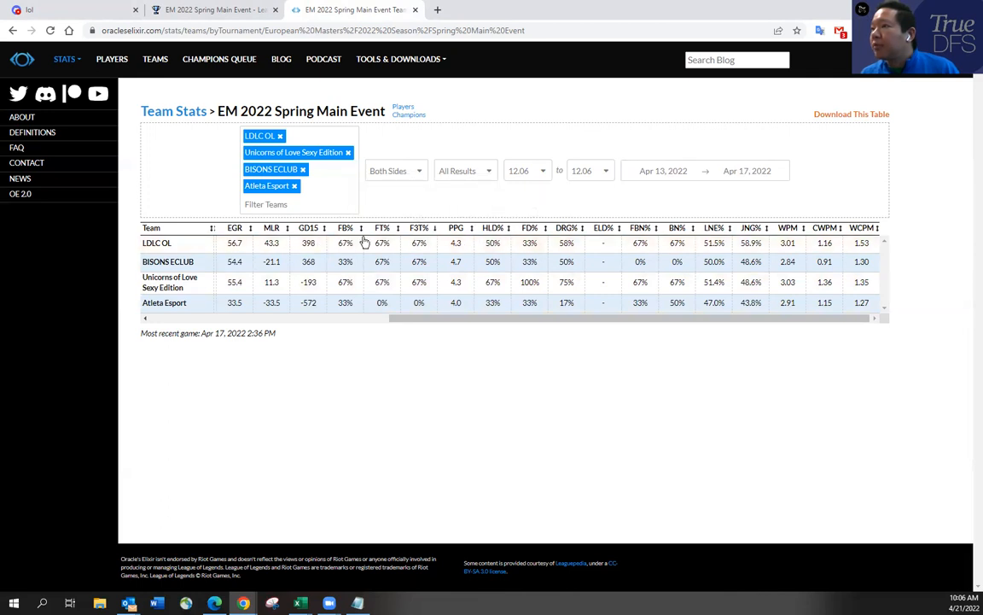
mouse_move(648, 235)
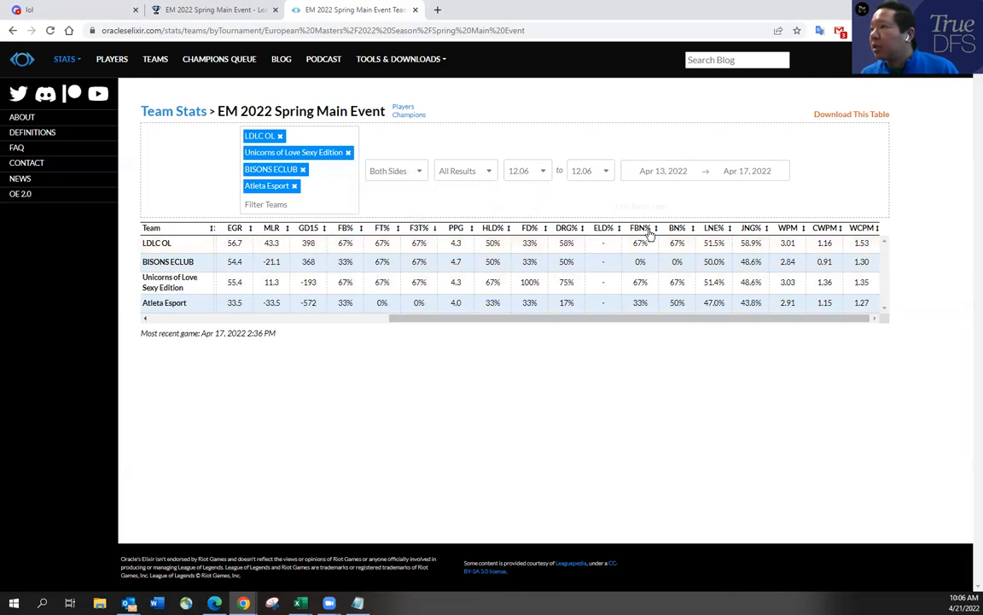
mouse_move(724, 234)
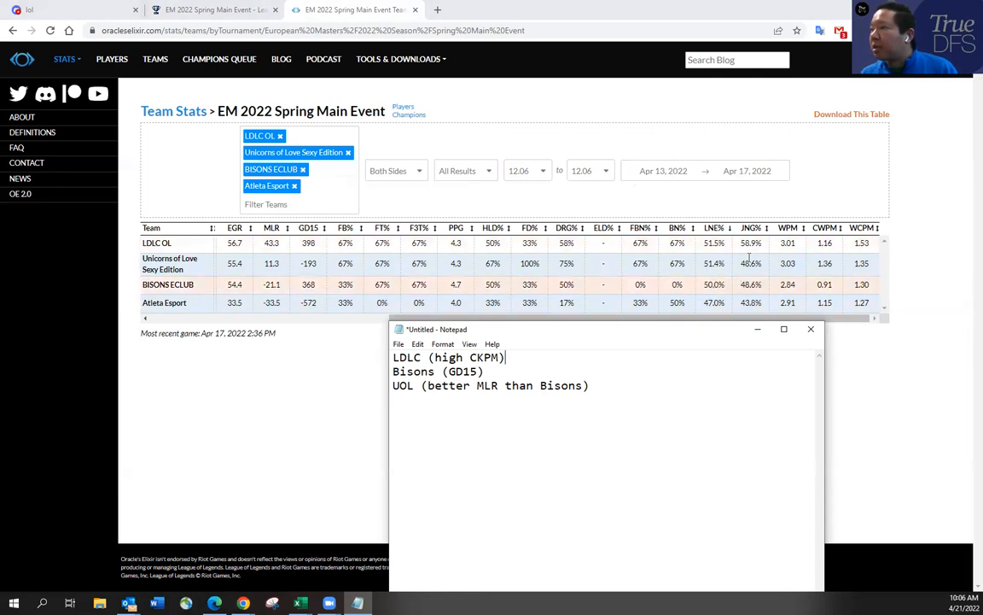
mouse_move(768, 290)
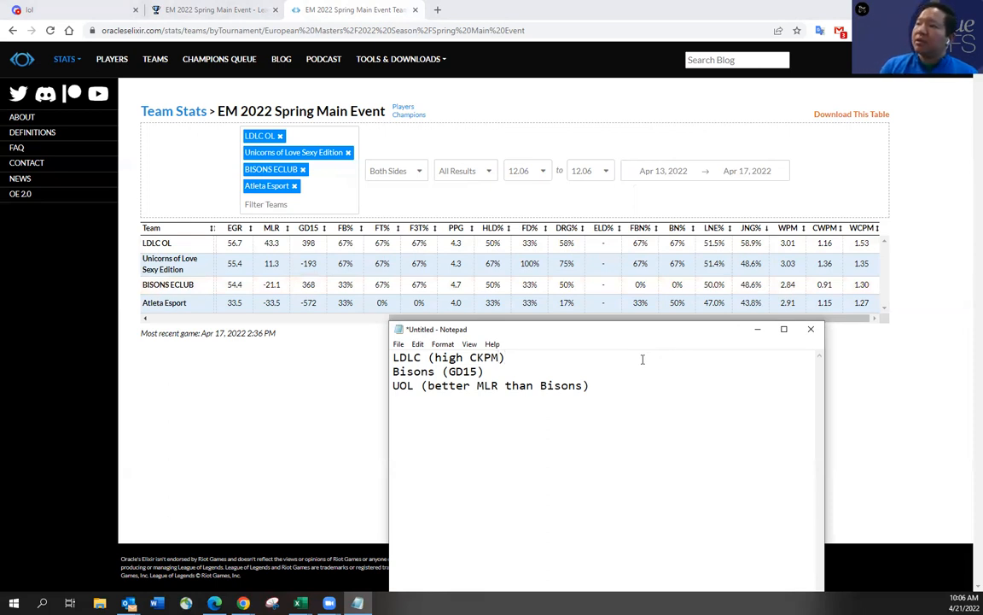
Step: Extend the LDLC note to read 'high CKPM and leads the teams in many metrics'
type("and leads")
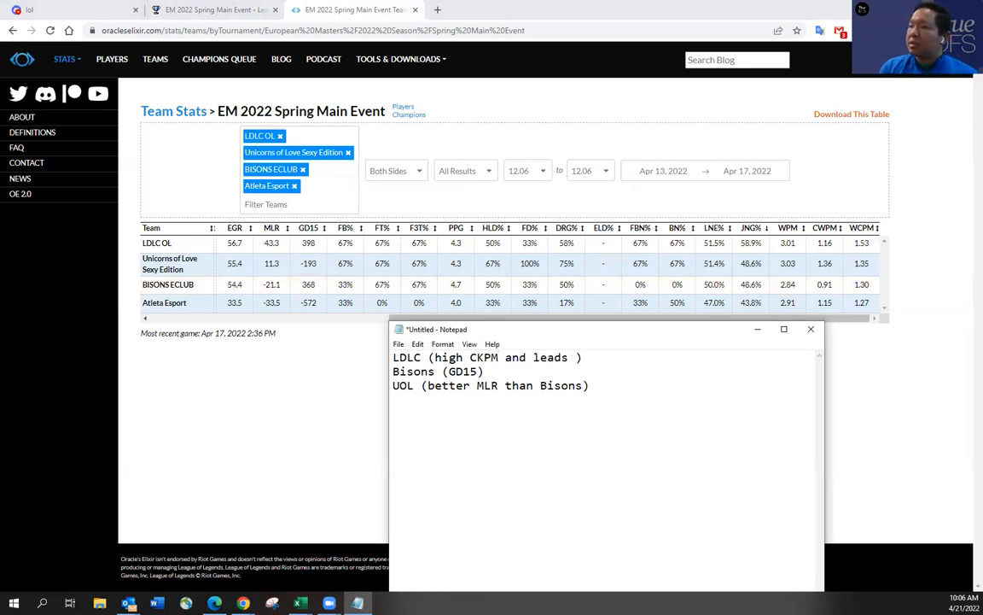
type("the t")
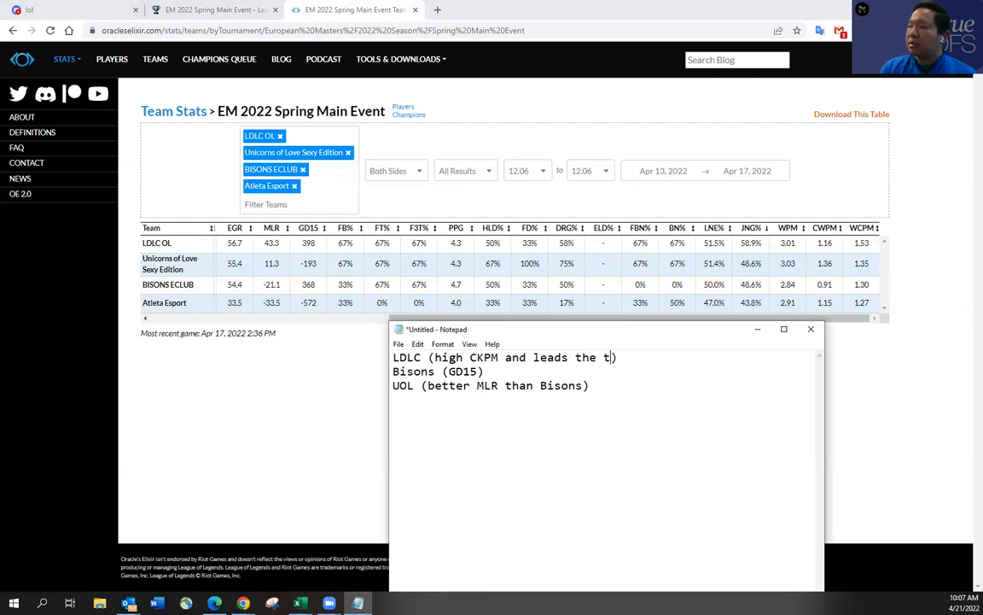
type("eams in many m")
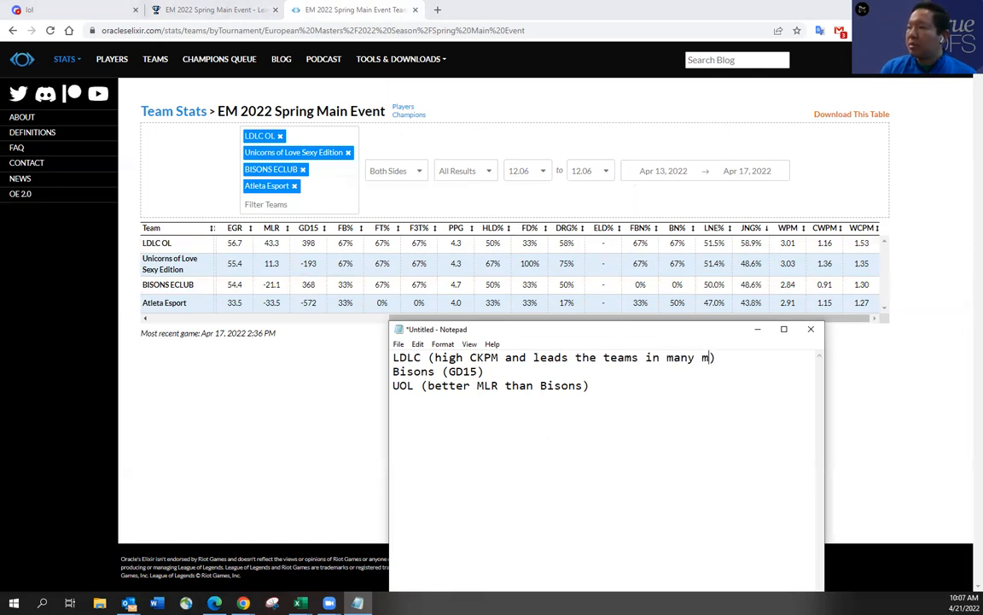
type("etrics")
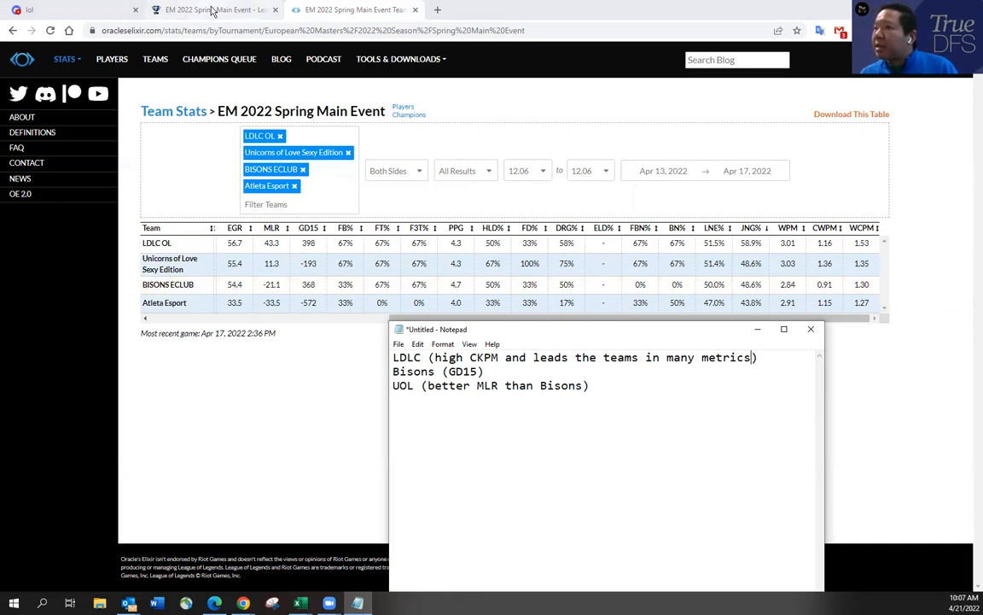
mouse_move(214, 9)
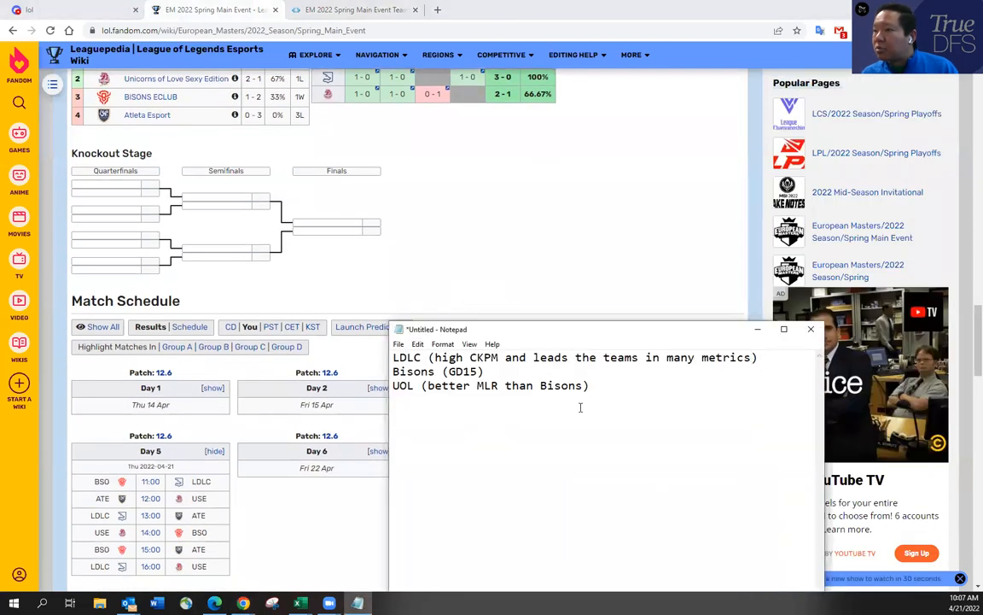
mouse_move(132, 481)
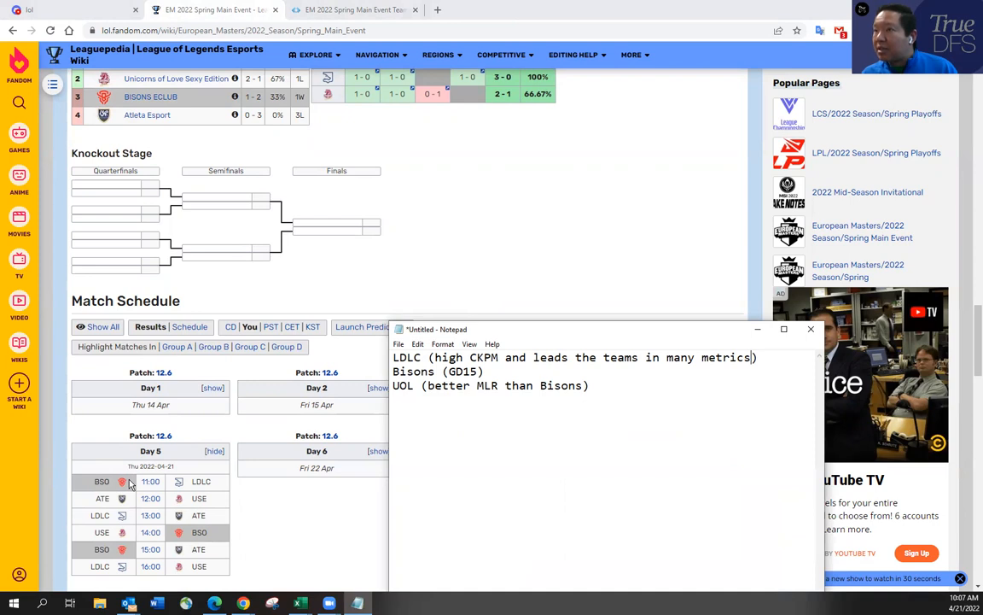
mouse_move(152, 521)
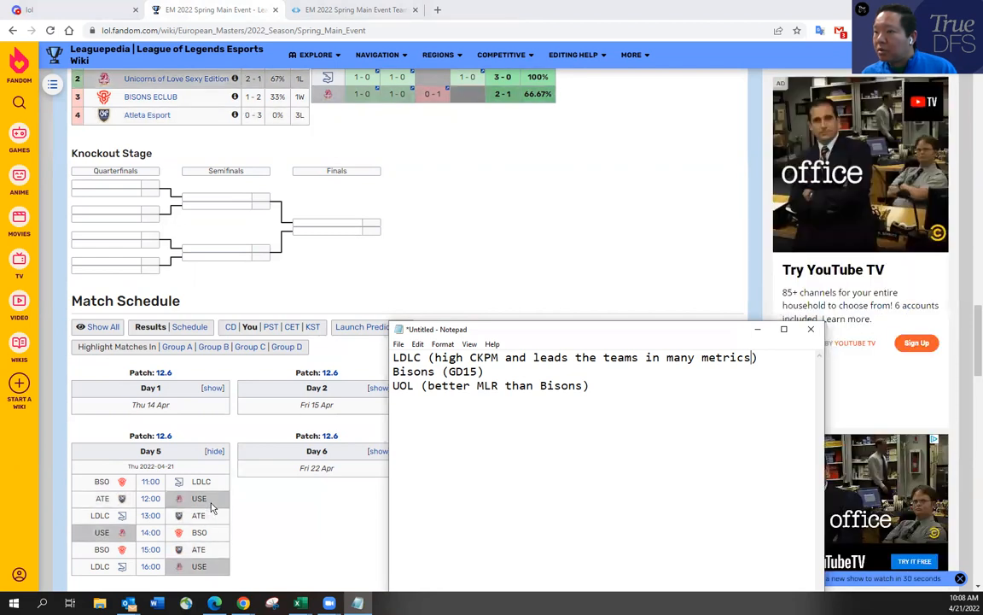
mouse_move(214, 498)
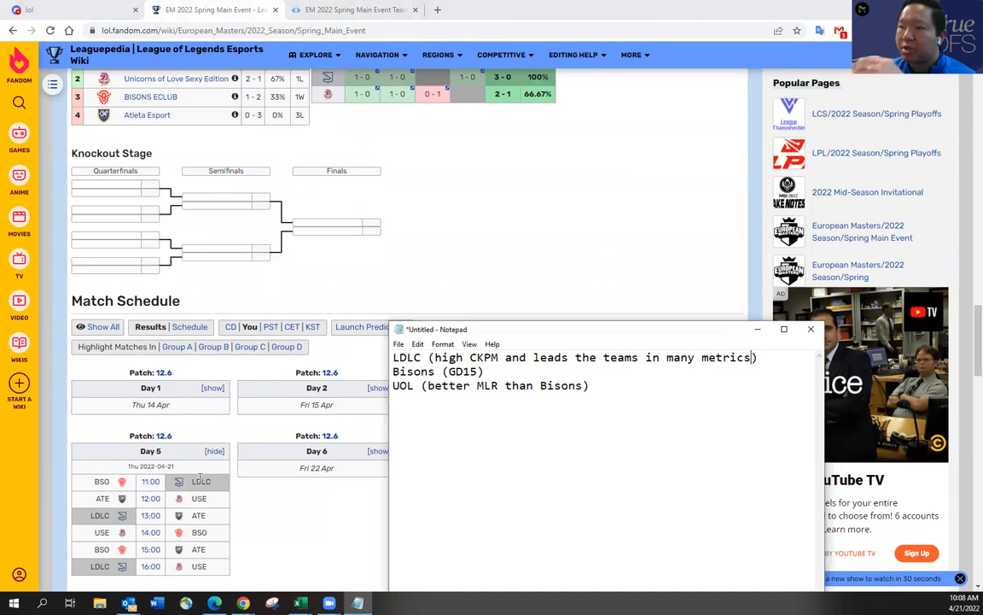
mouse_move(211, 484)
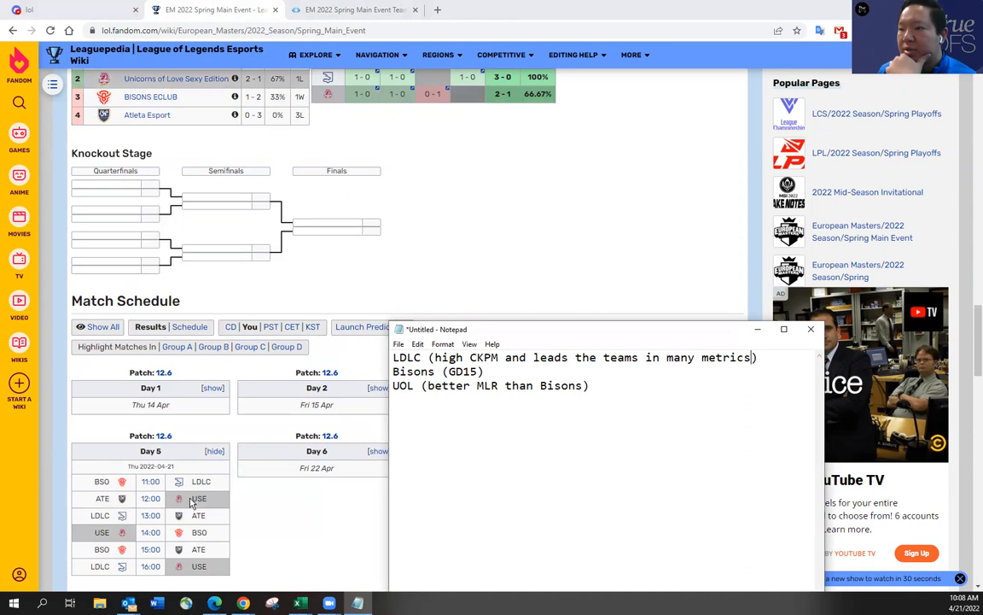
mouse_move(210, 502)
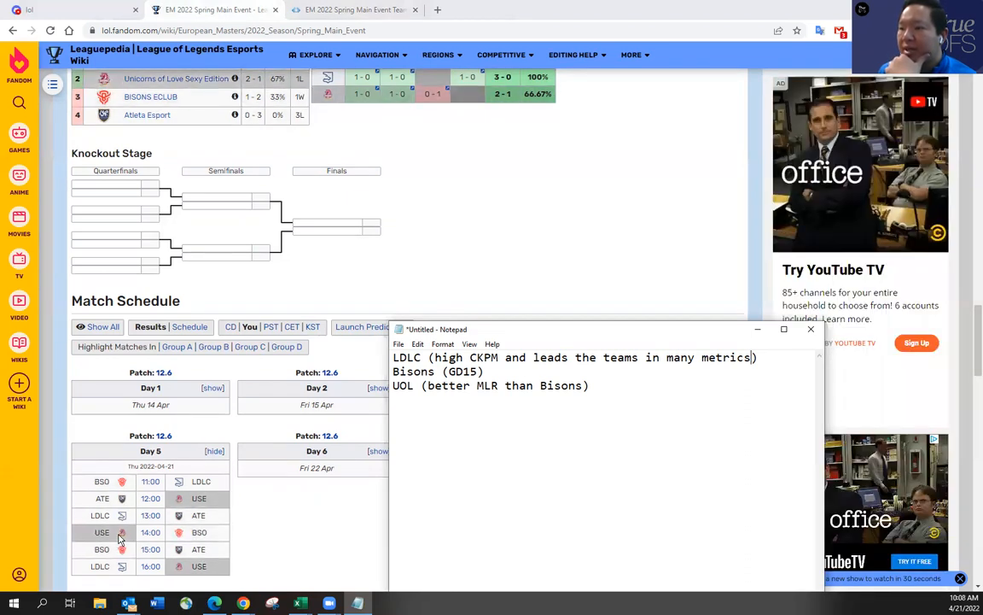
mouse_move(151, 531)
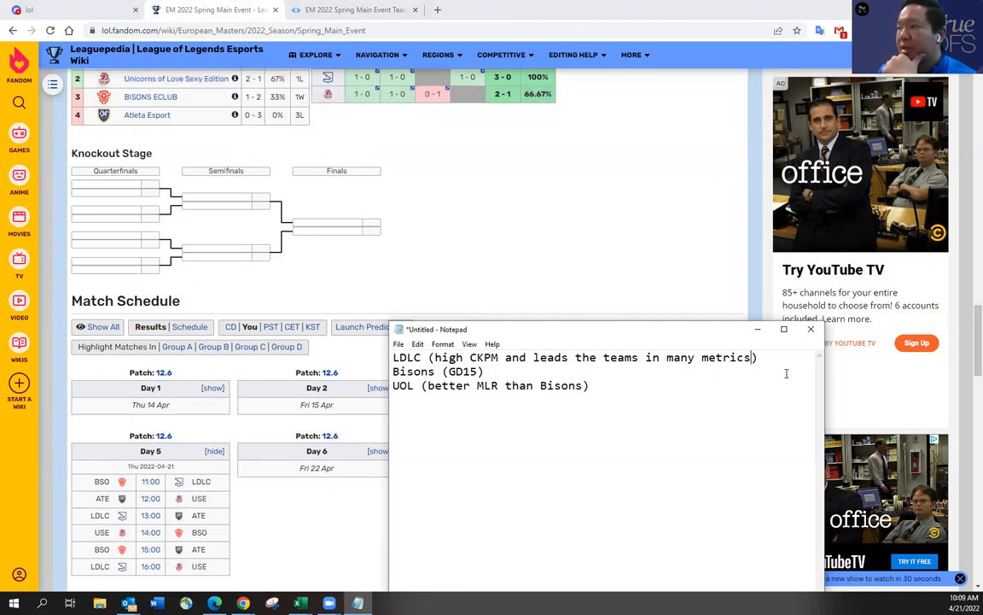
Step: Scroll back to the Group D standings and add an empty line below the UOL note
scroll("up", 3)
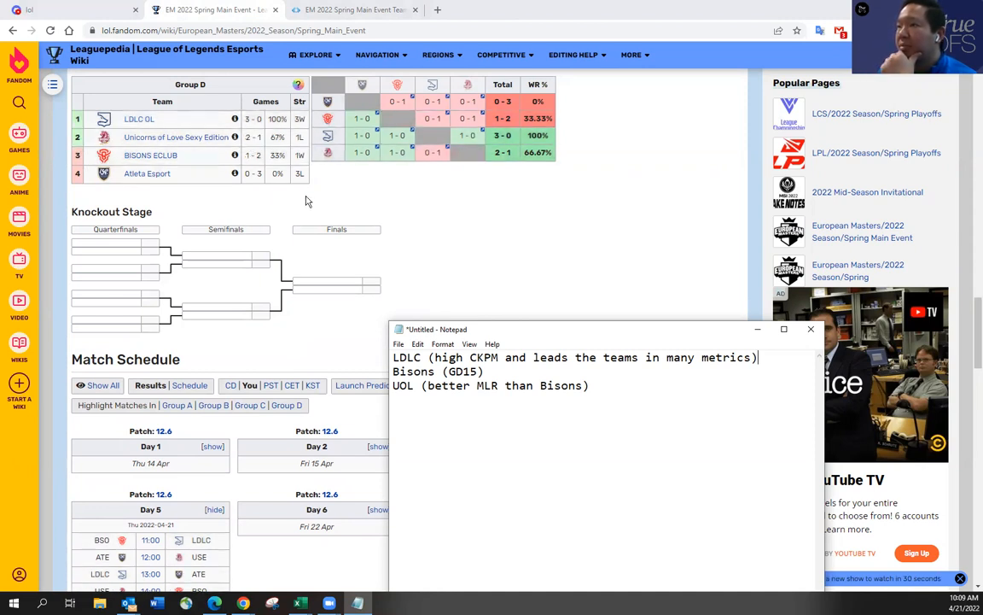
triple_click(490, 385)
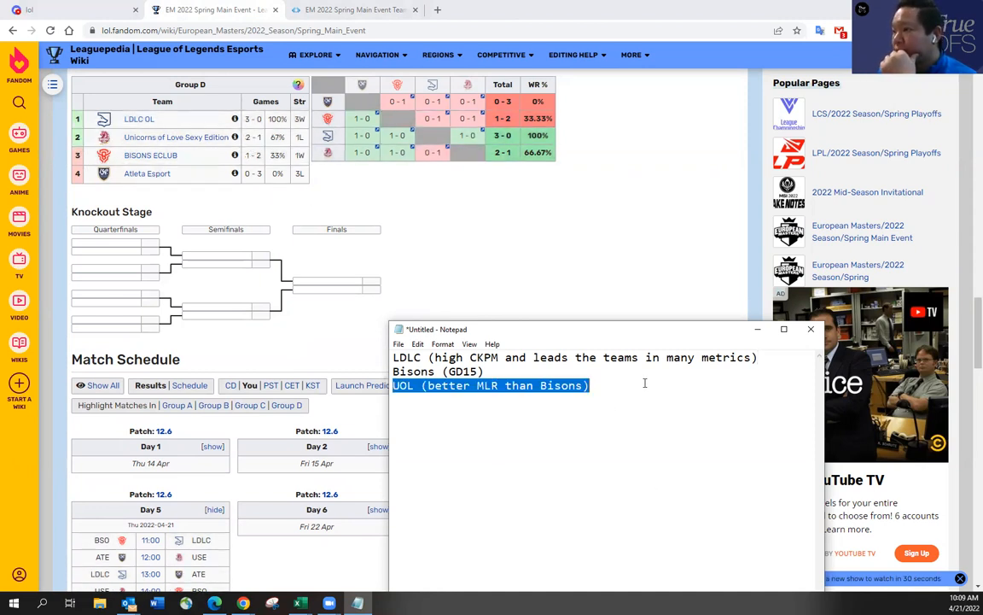
left_click(644, 383)
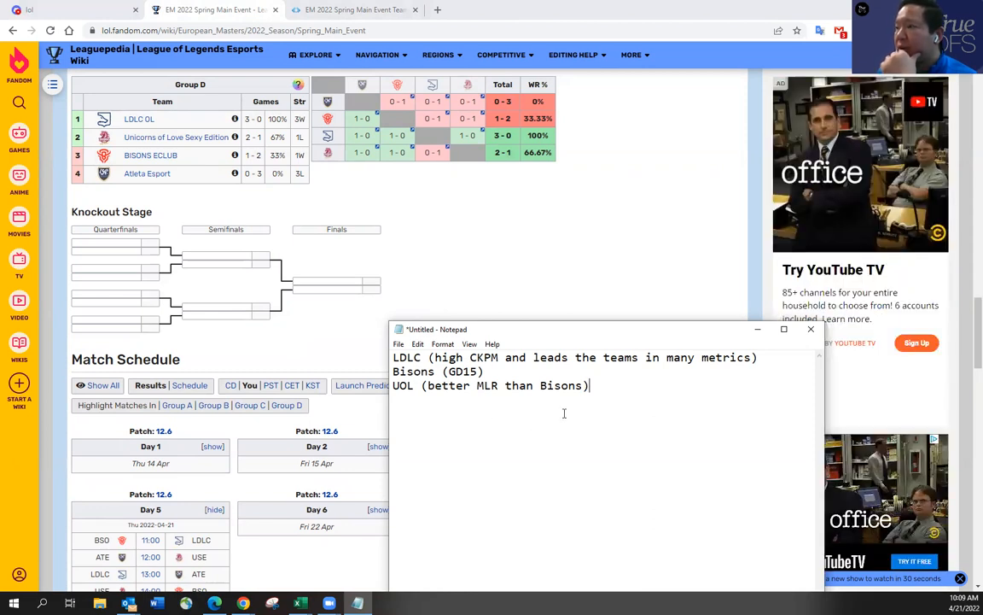
key("Return")
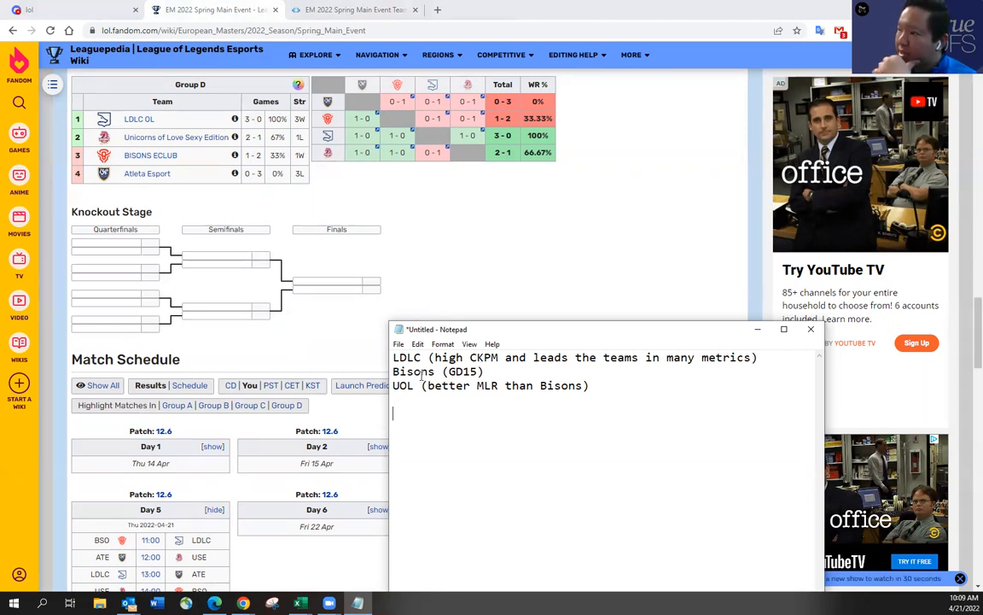
mouse_move(495, 451)
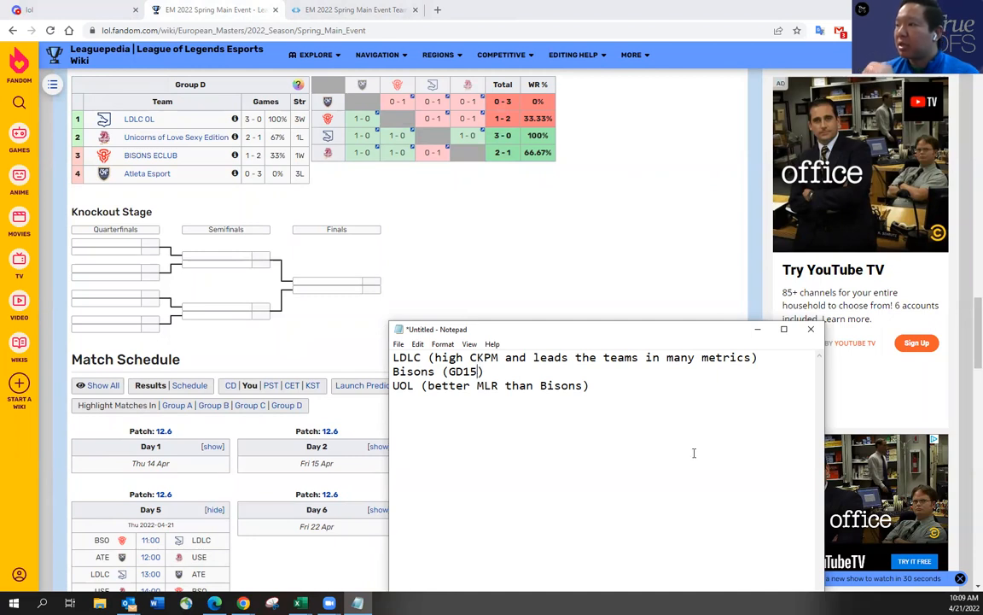
Step: Append 'and leads in some metrics over UOL' after GD15 on the Bisons note line
type("and")
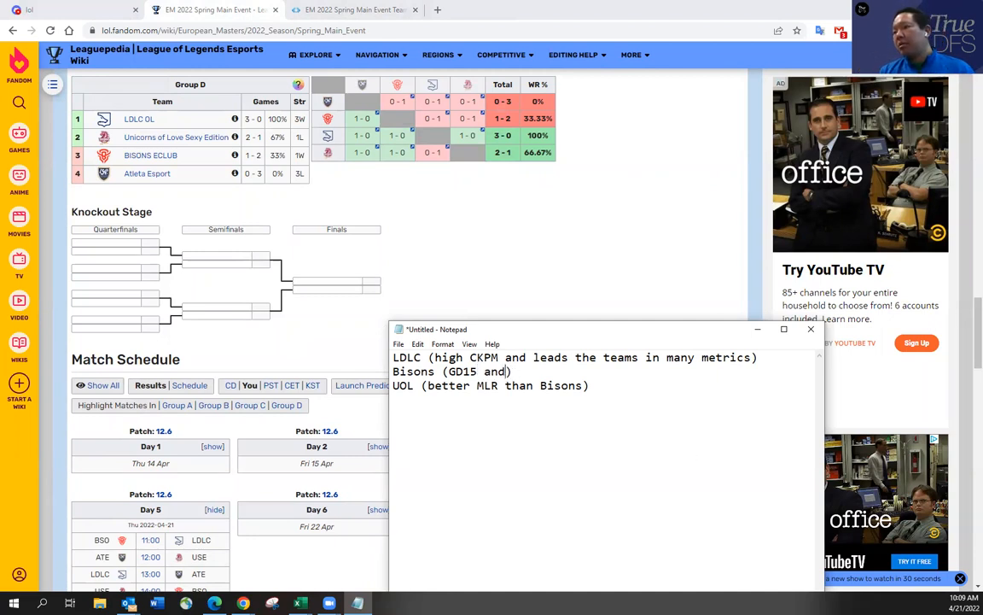
type("leads in some metrics over UO")
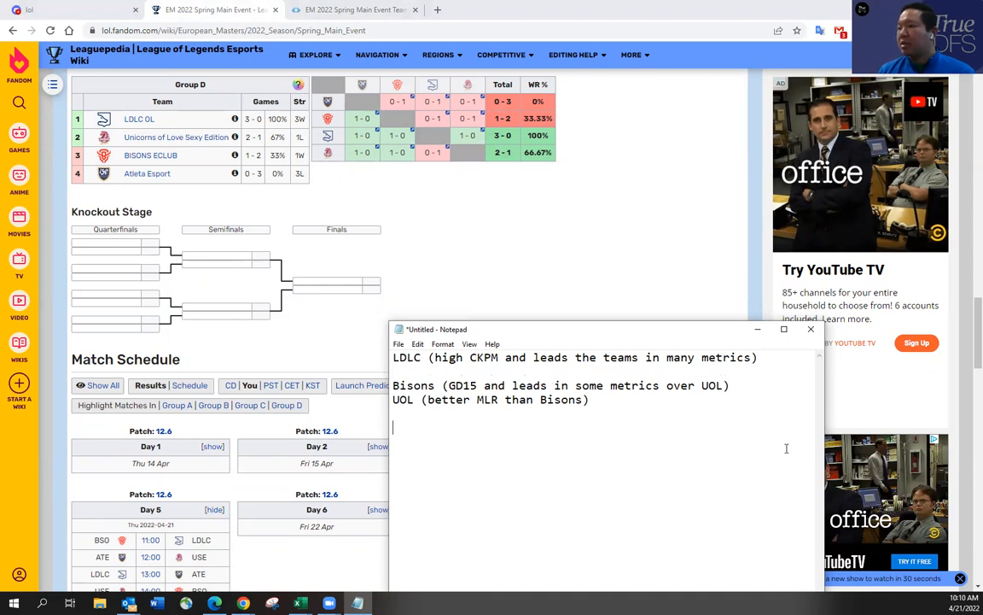
Step: Type the pairings LDLC/Bisons, Bisons/LDLC, LDLC/UOL, UOL/LDLC and Bisons/UOL?
type("LDLC/Bisons")
type("Bisons/LDLC")
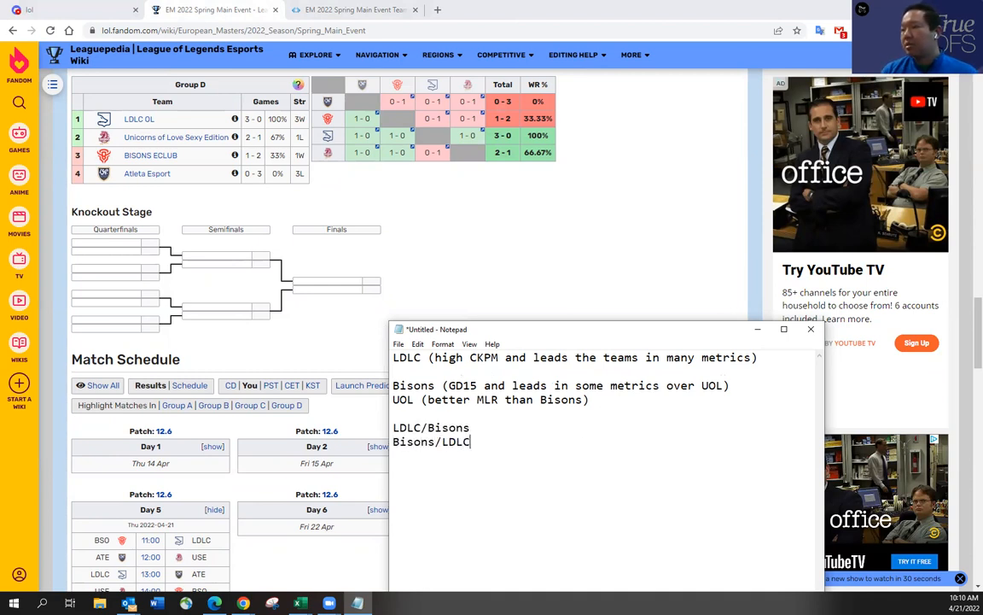
type("L")
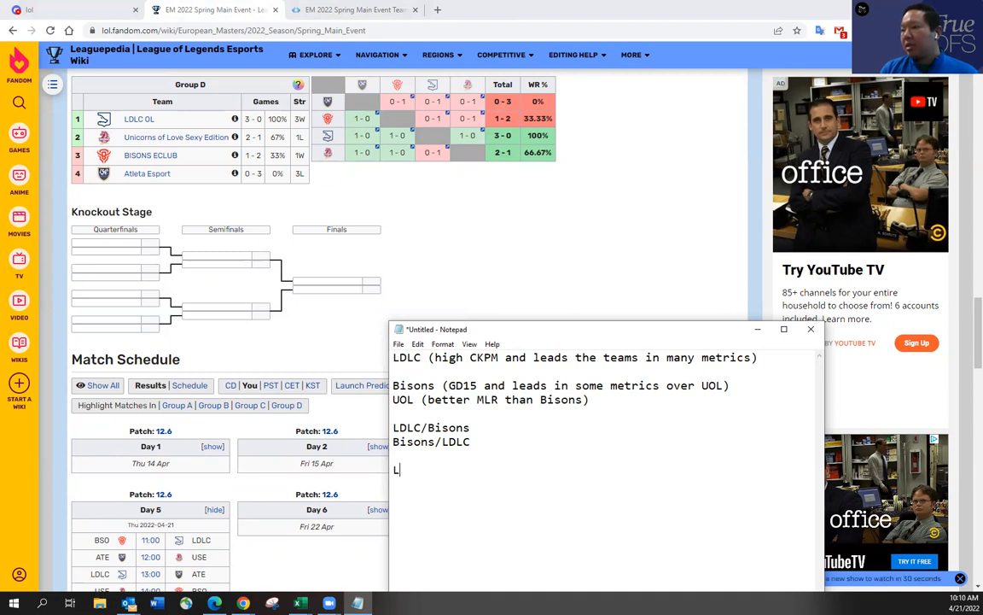
type("LDLC/UOL")
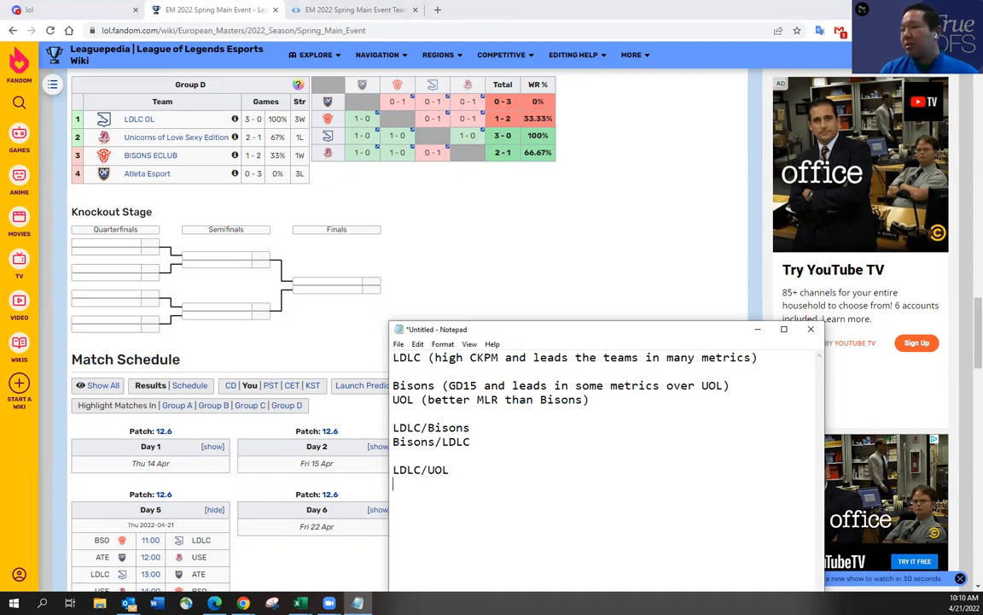
type("UOL/LDLC")
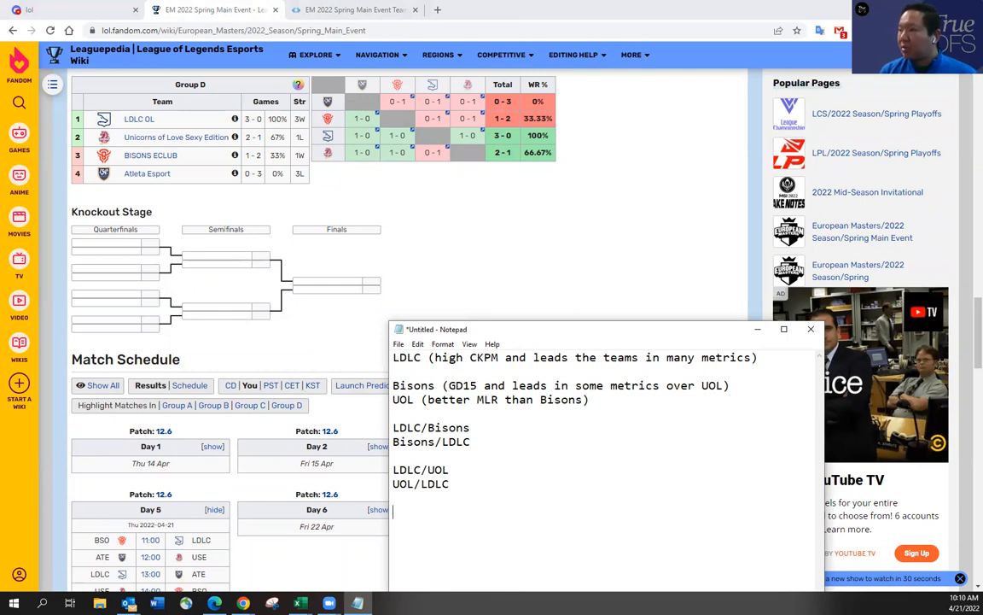
type("B")
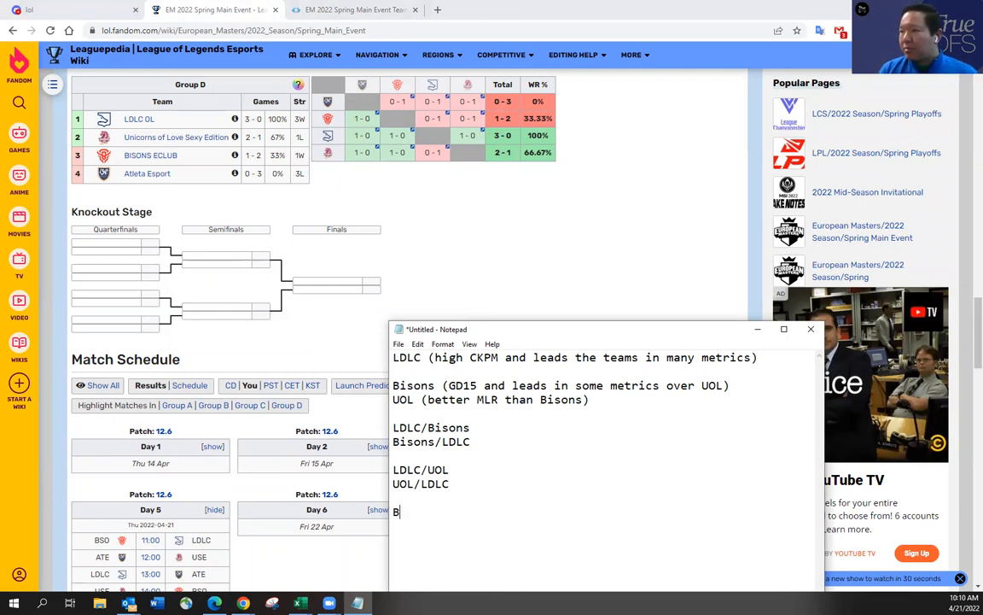
type("isons/UOL?")
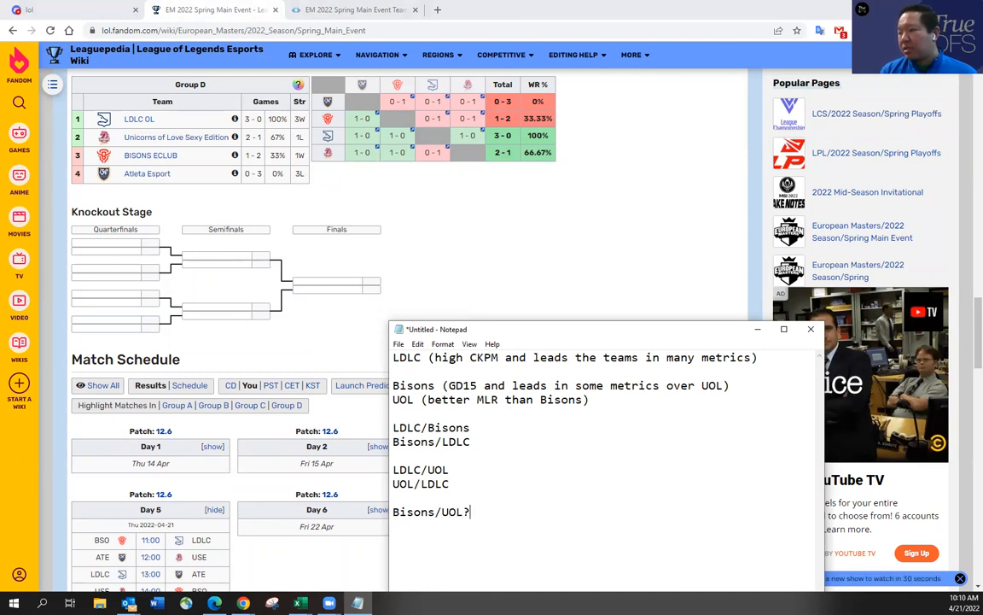
Step: Annotate Bisons in the last pairing with '(less owned than UOL)'
key("Backspace")
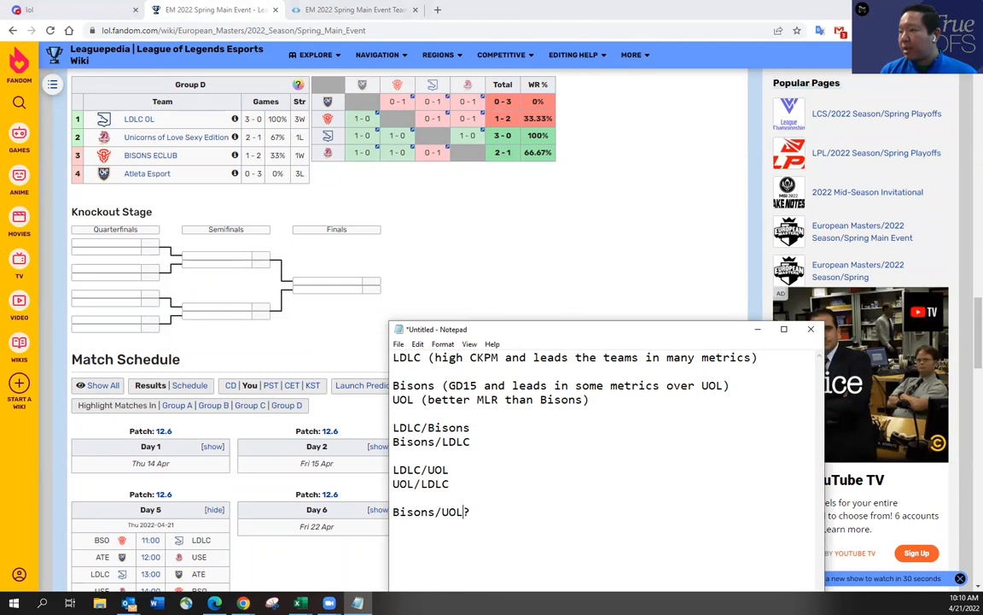
type("less owned than UOL")
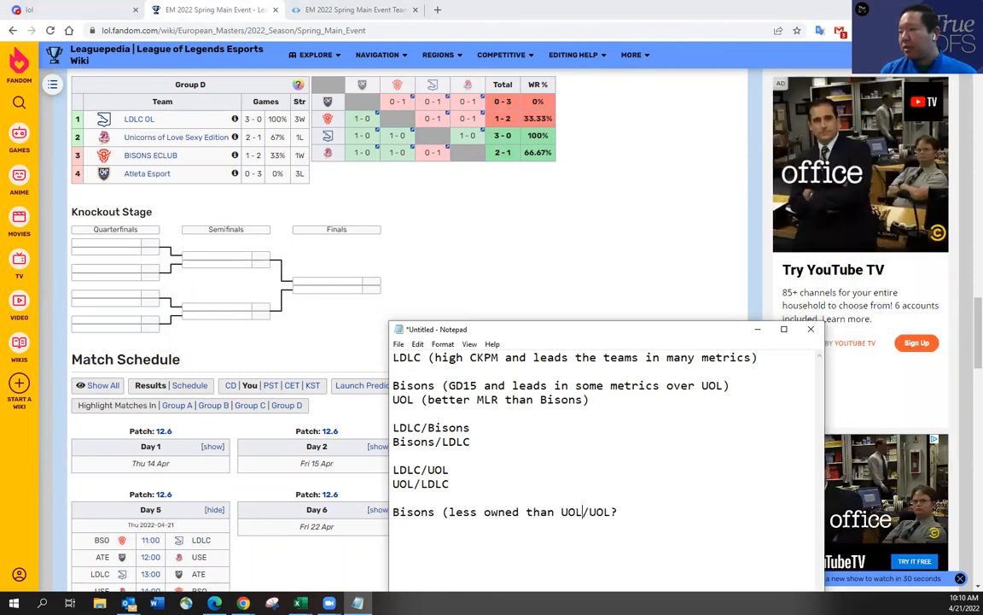
type(")")
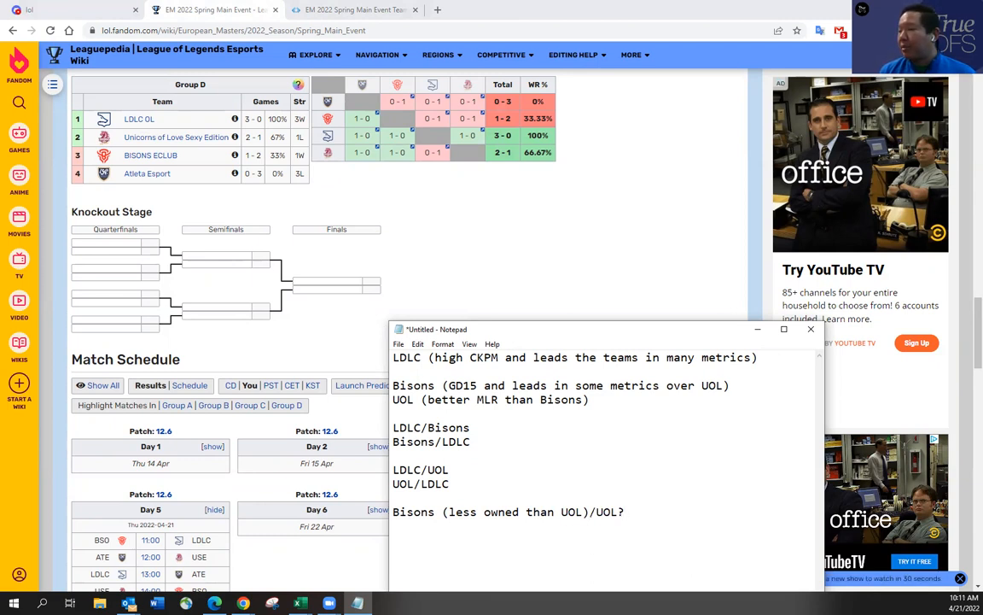
left_click(624, 511)
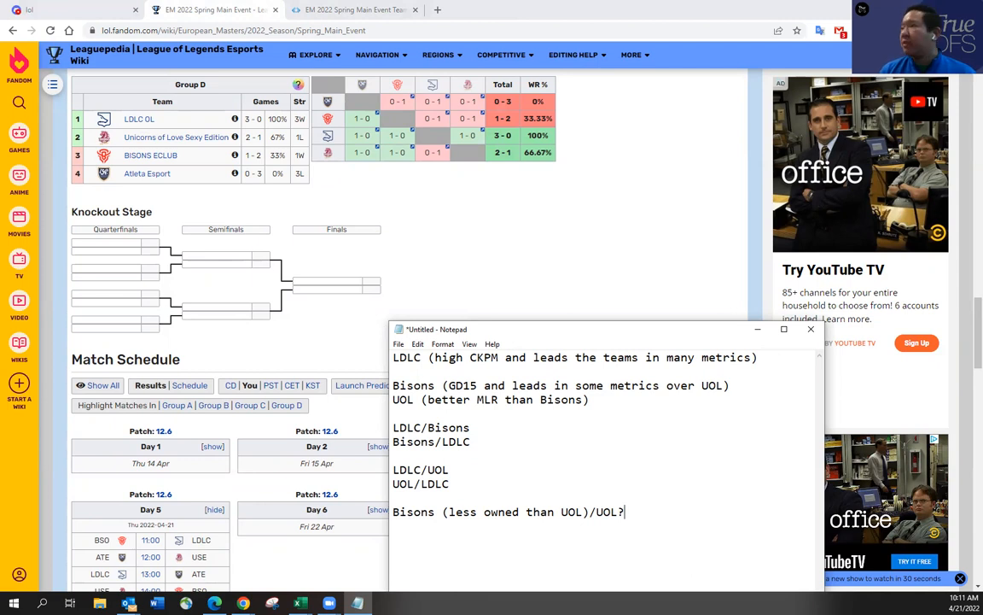